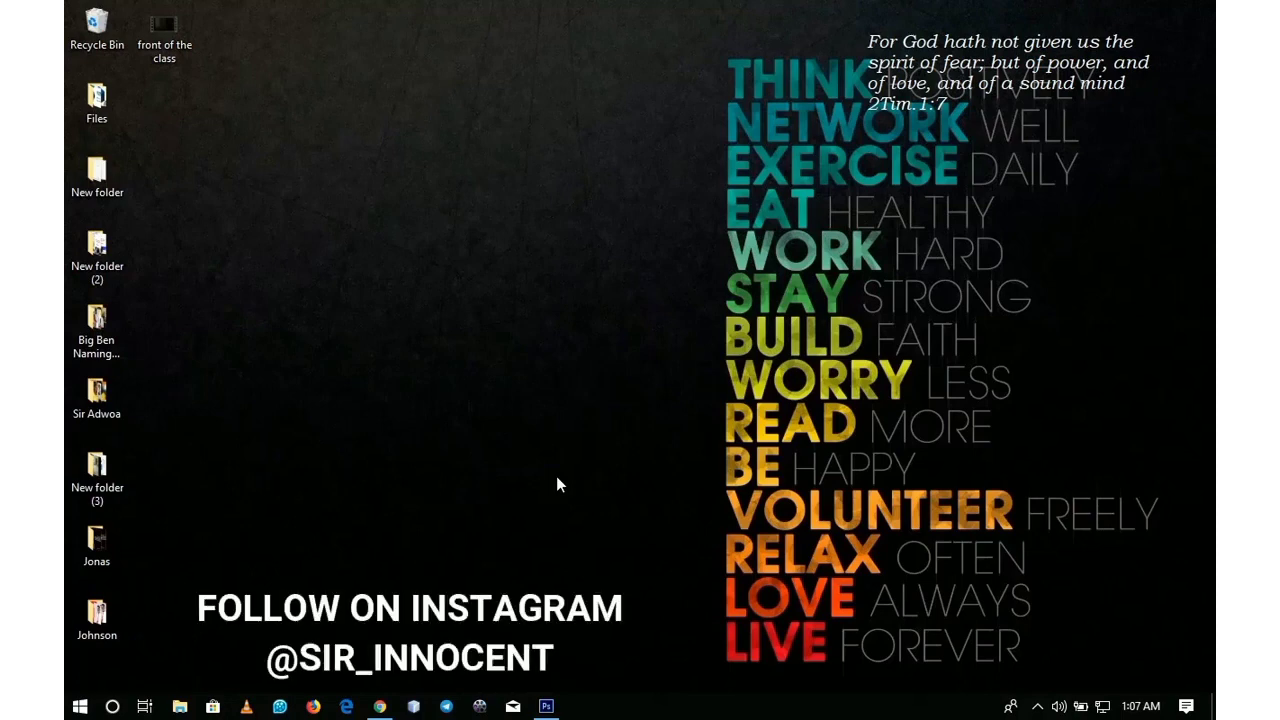
mouse_move(490, 677)
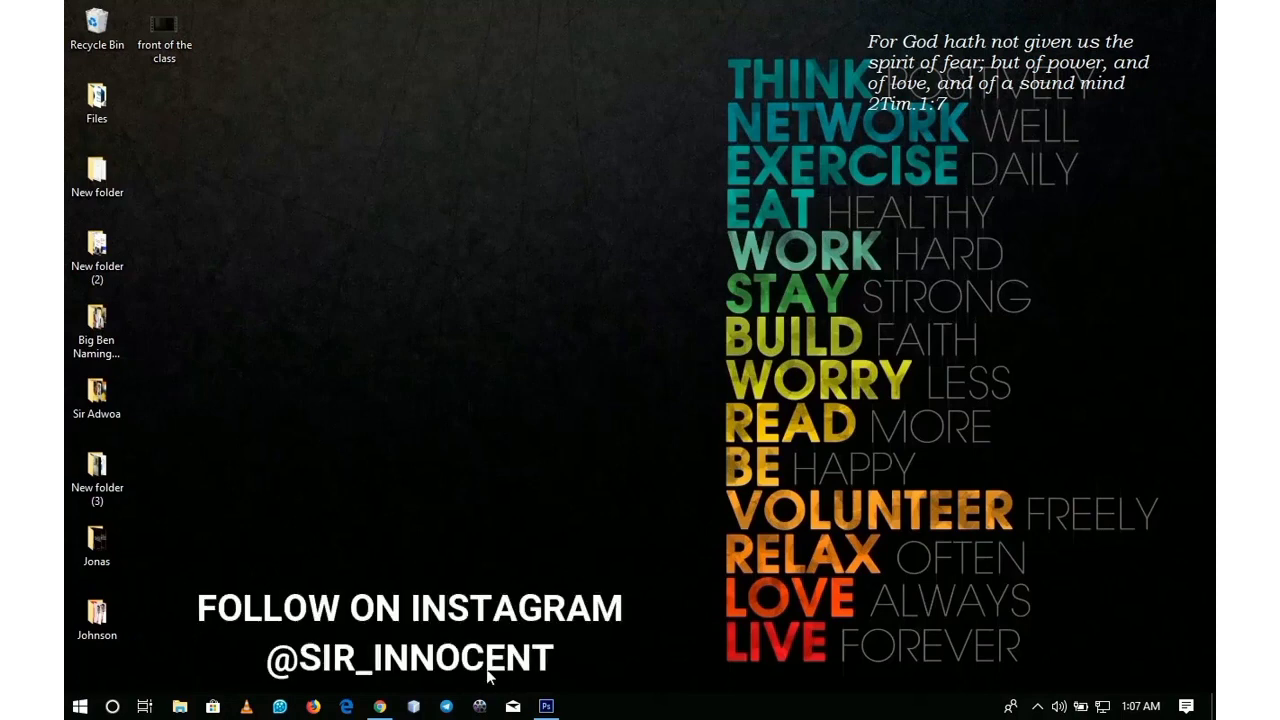
Step: Restore the Photoshop document showing the FREE FONT DOWNLOAD text from the taskbar
left_click(546, 706)
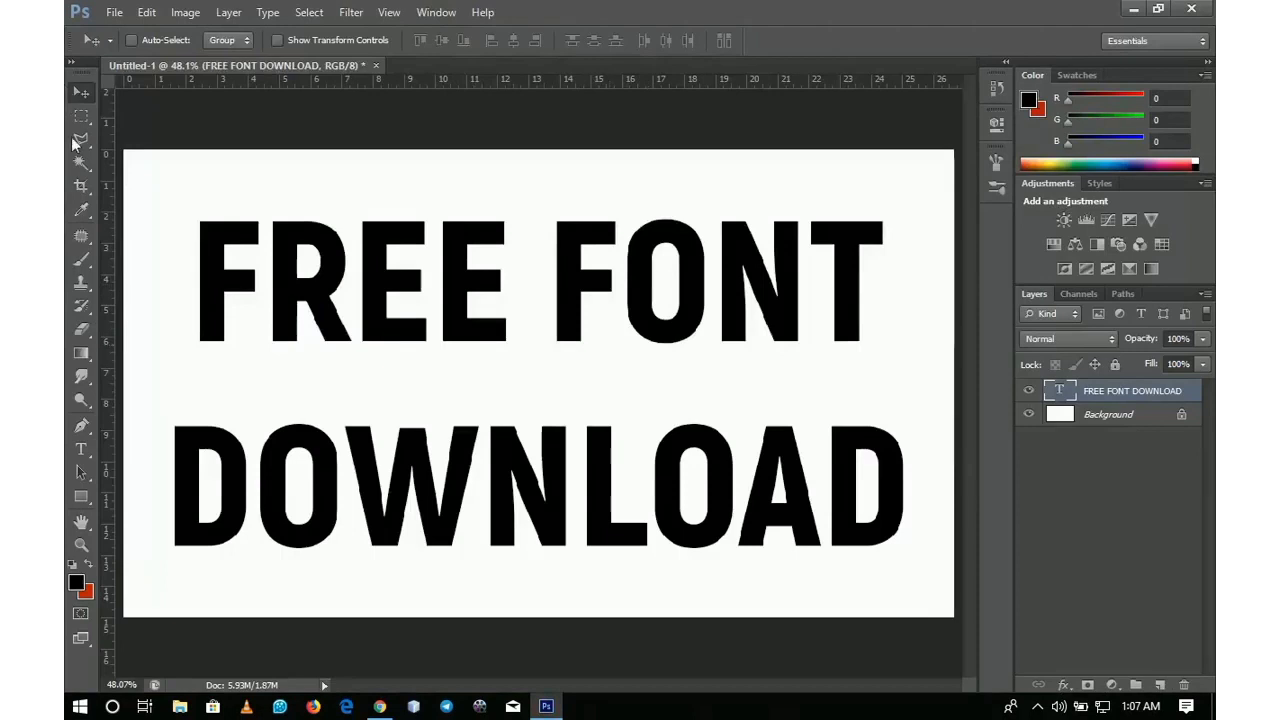
Step: Check the text's font (Akrobat Black) with the Type tool, then return to Move
left_click(81, 448)
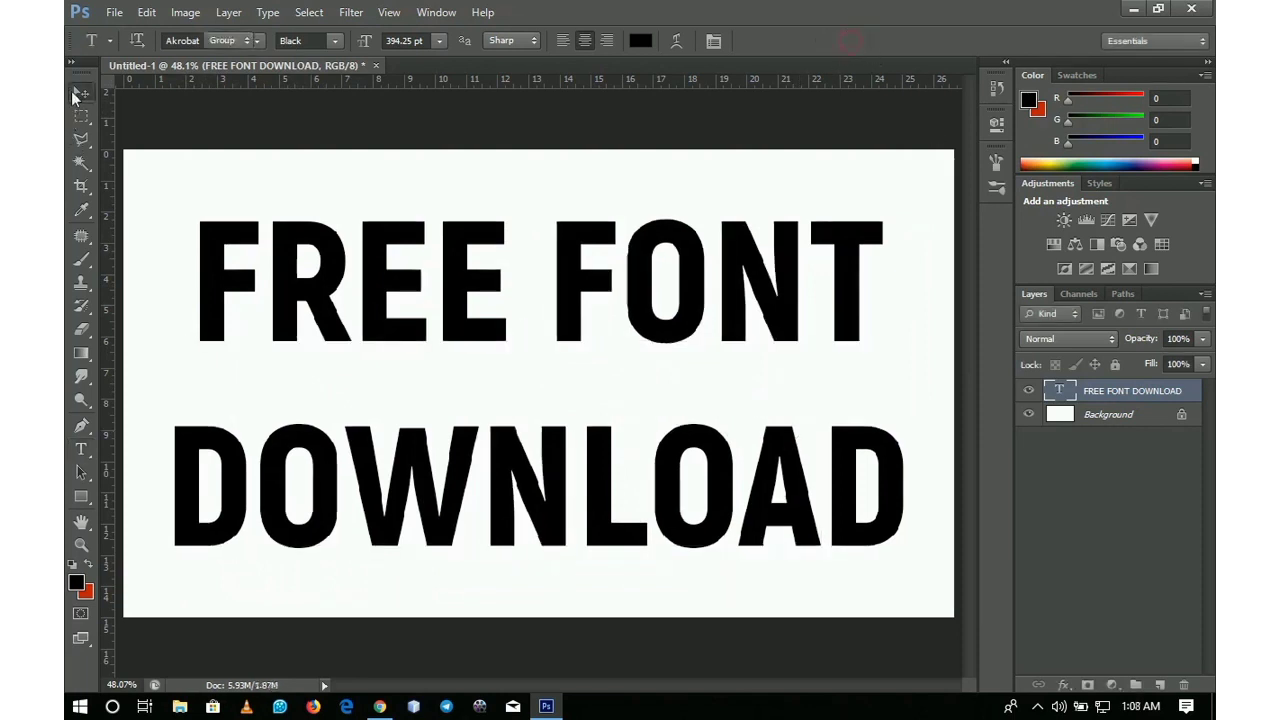
left_click(81, 95)
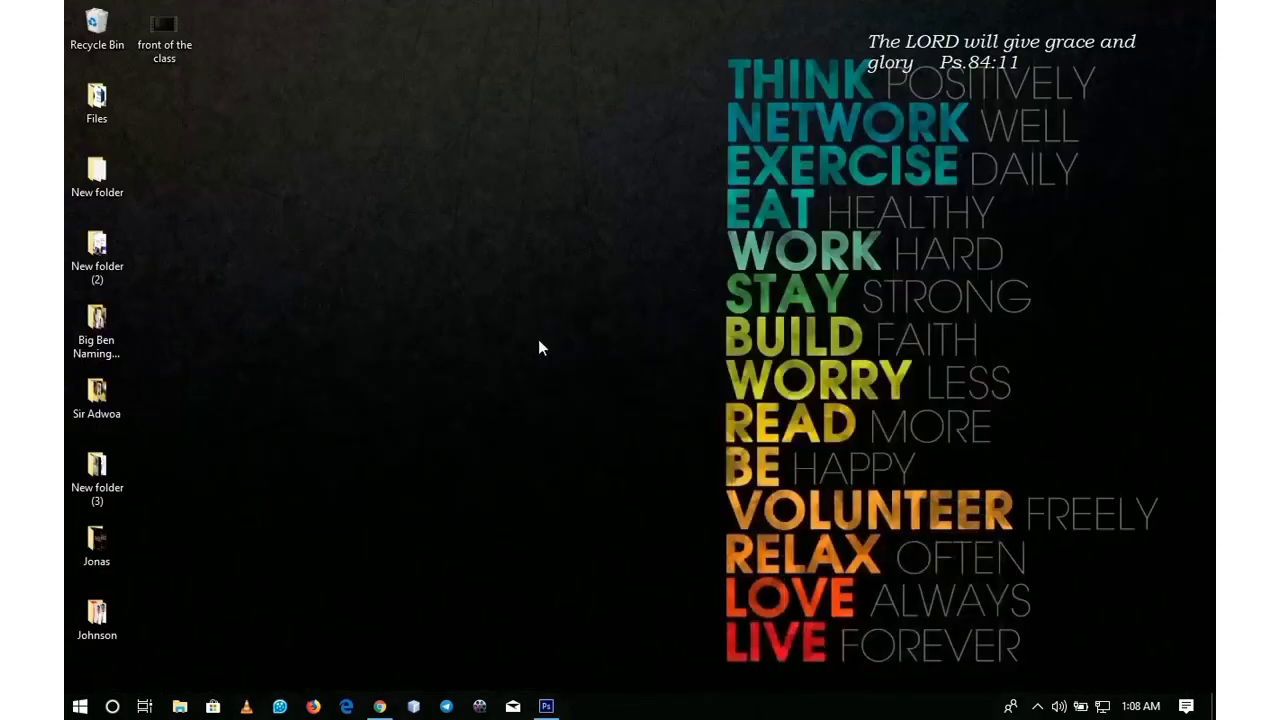
mouse_move(397, 691)
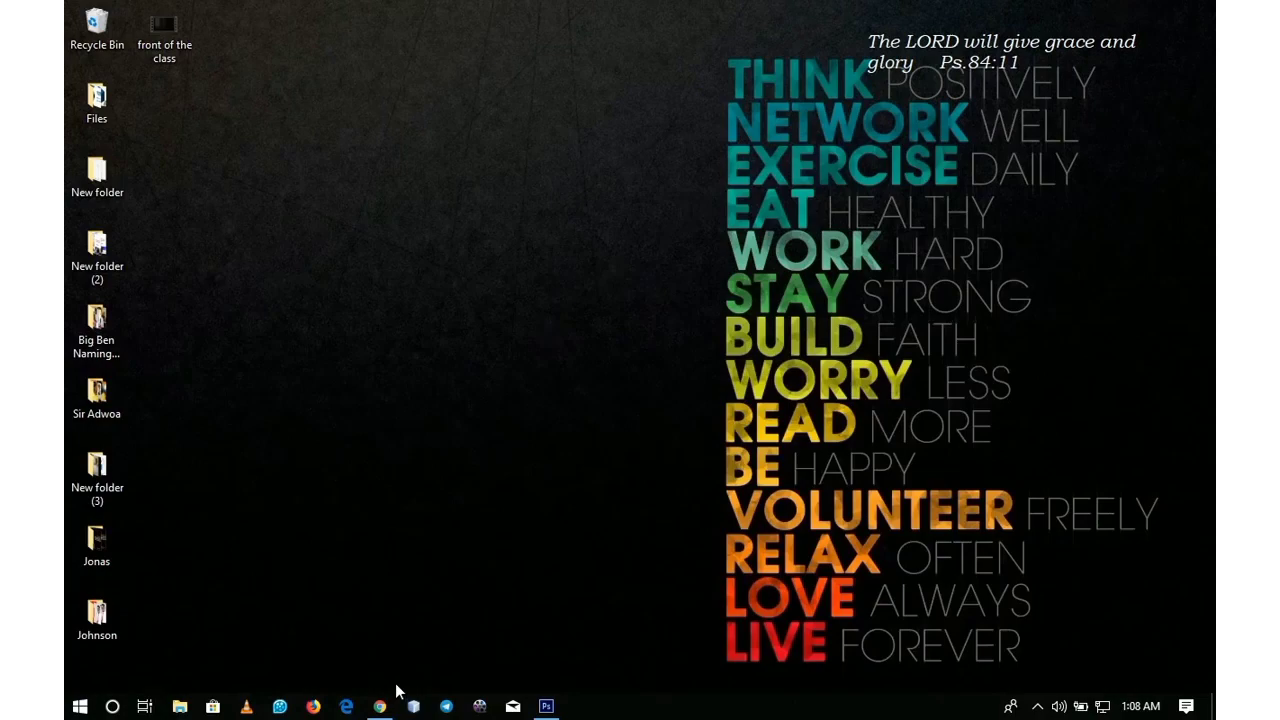
mouse_move(436, 588)
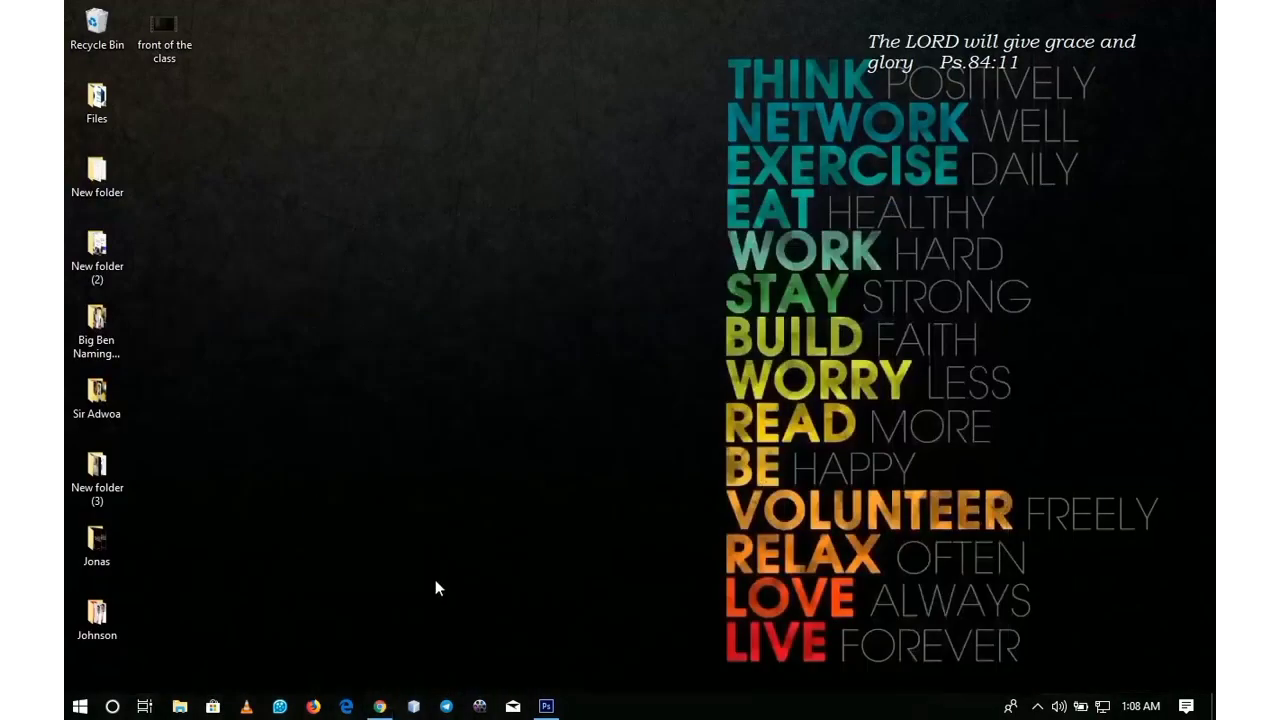
Step: Launch Google Chrome from the taskbar to reach the Google home page
left_click(379, 706)
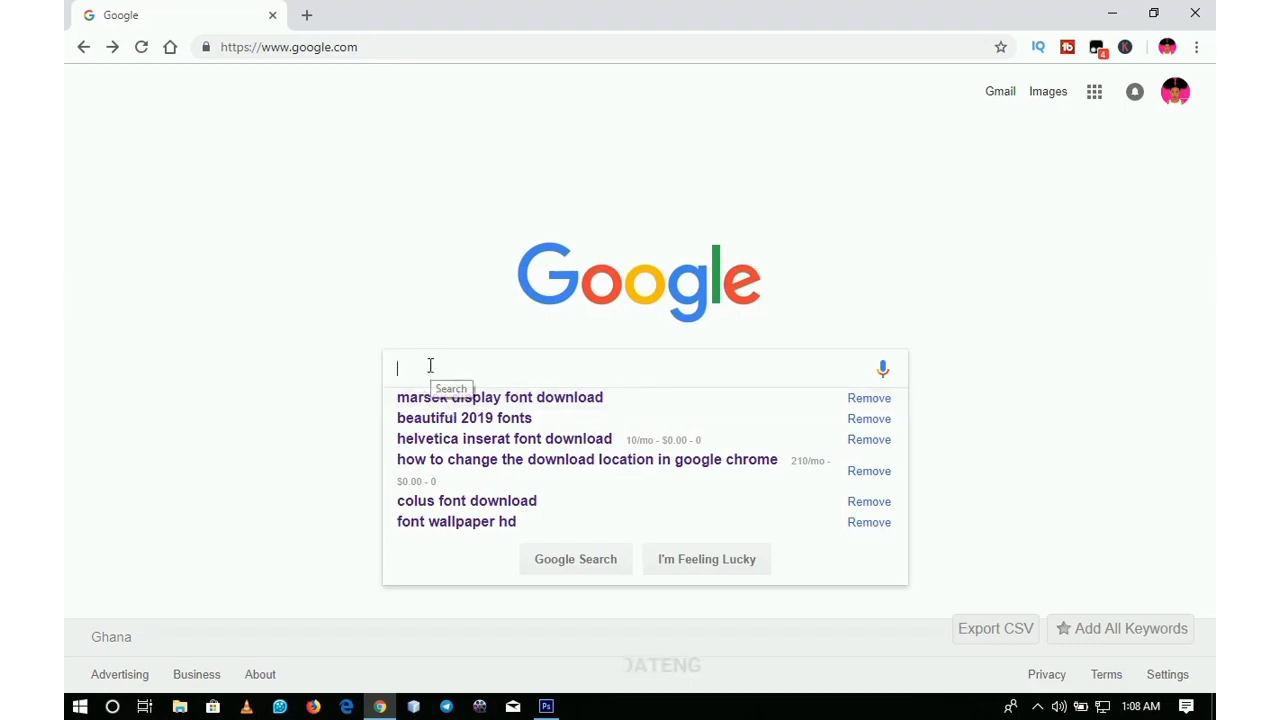
Step: Search Google for 'marsek display font download' via the autocomplete suggestion
type("marse")
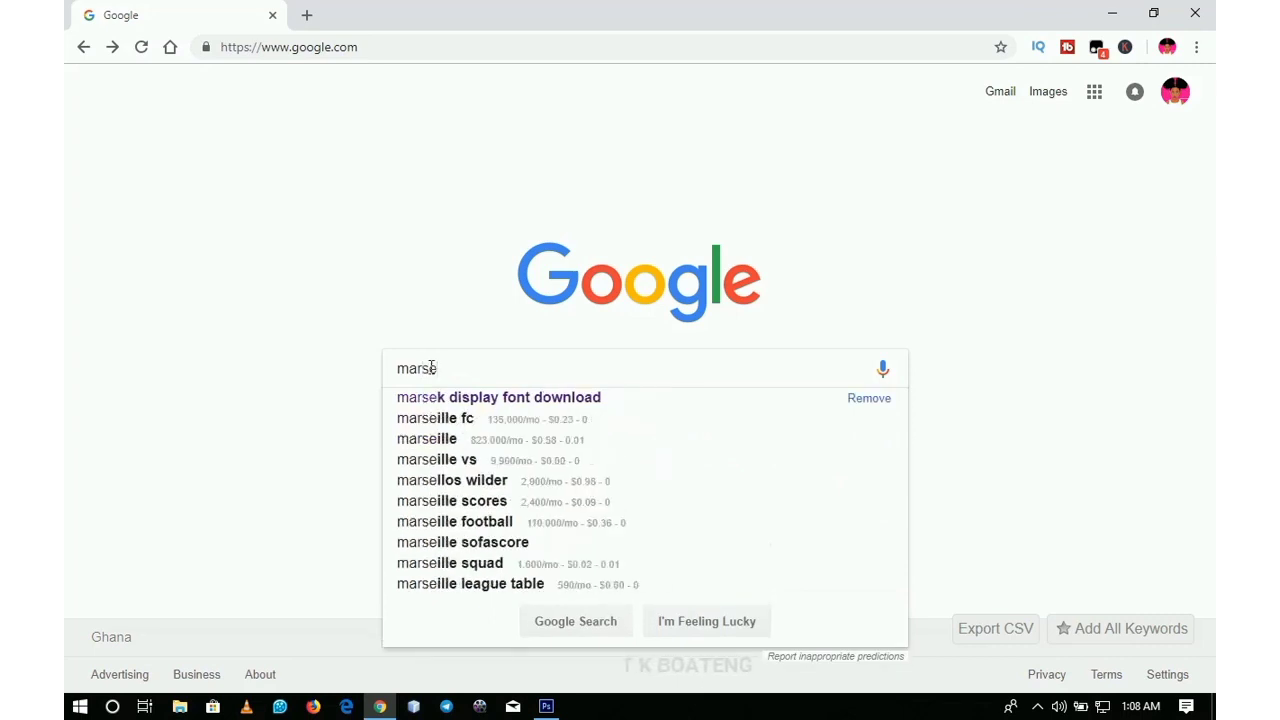
left_click(497, 397)
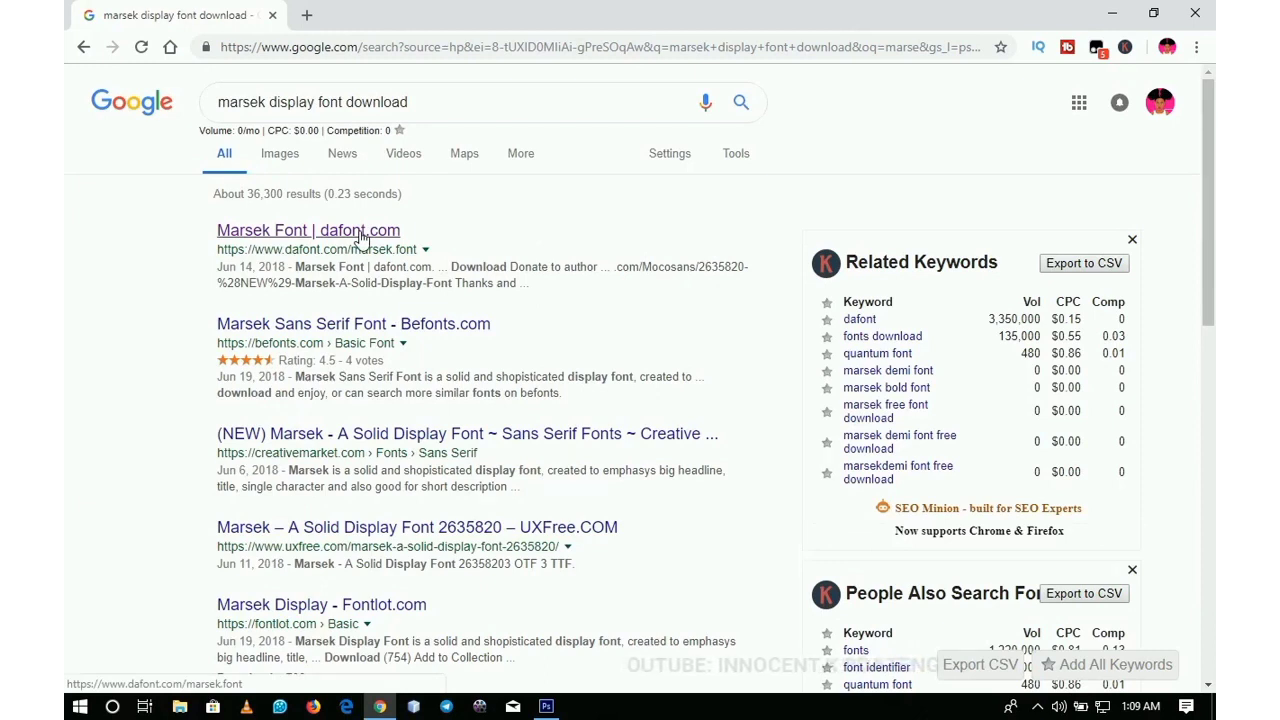
Step: Open the Marsek Font dafont.com page and download marsek.zip
left_click(308, 230)
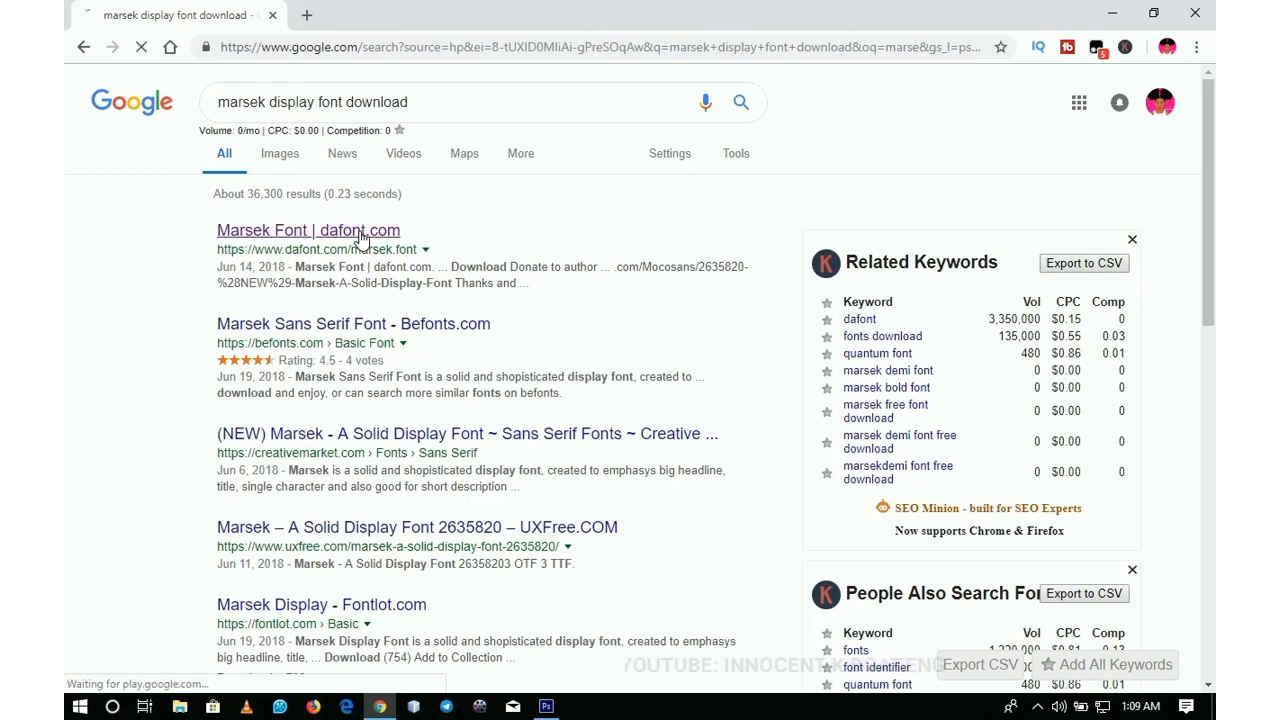
left_click(308, 230)
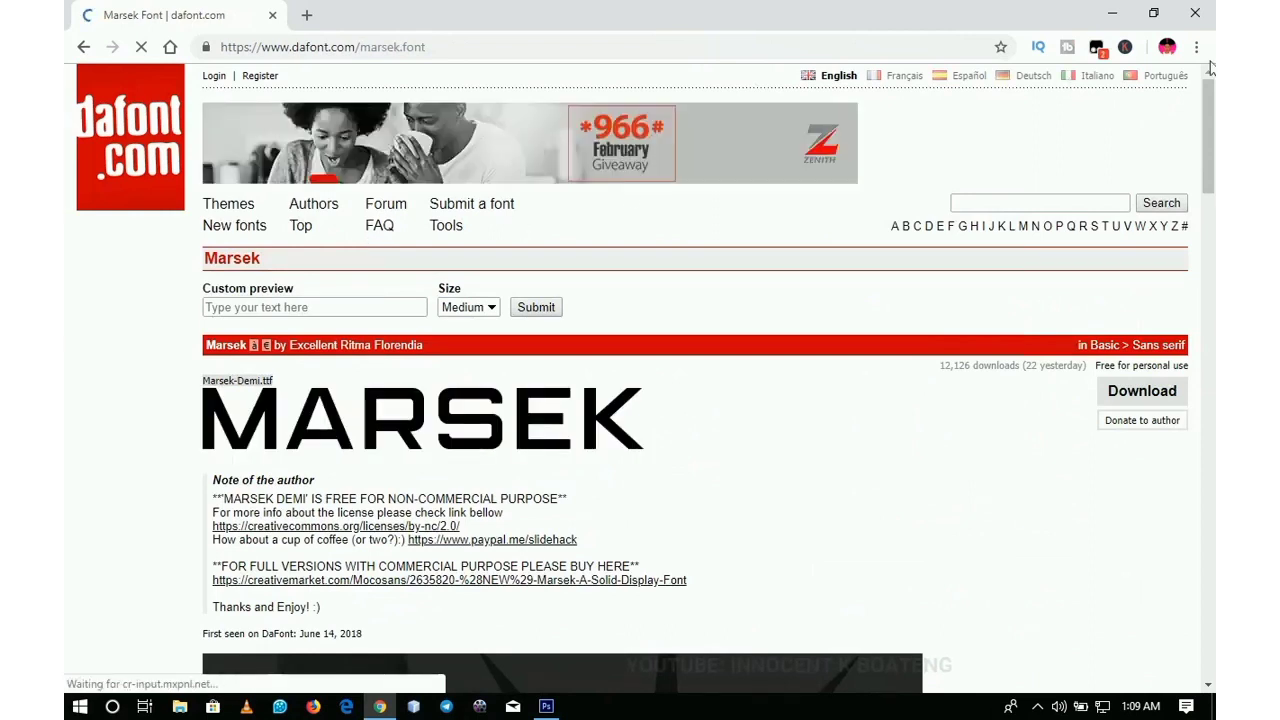
scroll("down", 3)
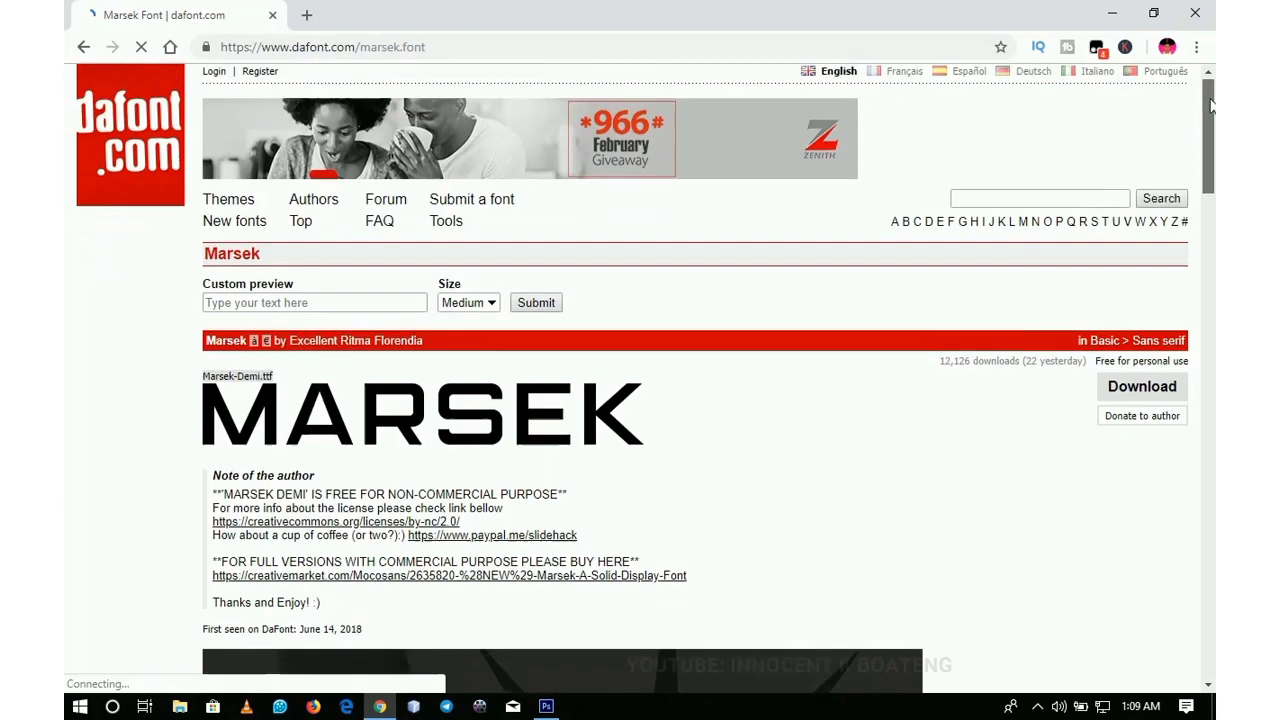
scroll("down", 3)
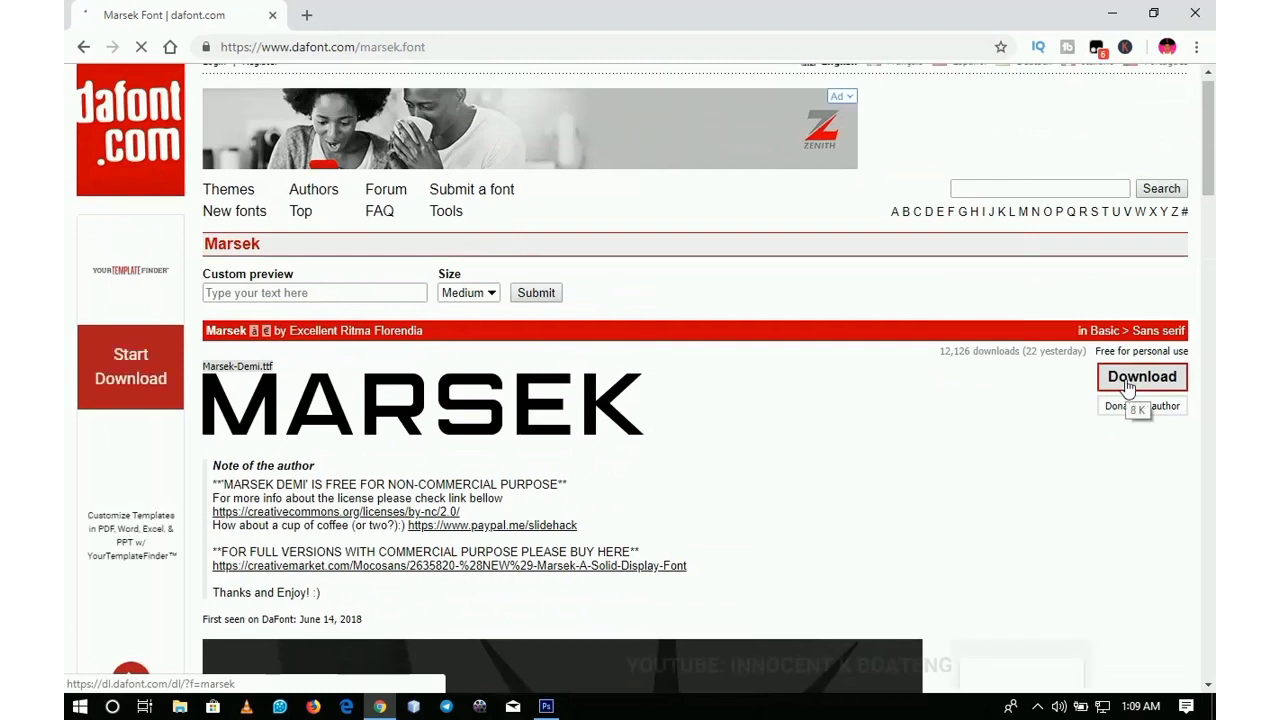
scroll("down", 3)
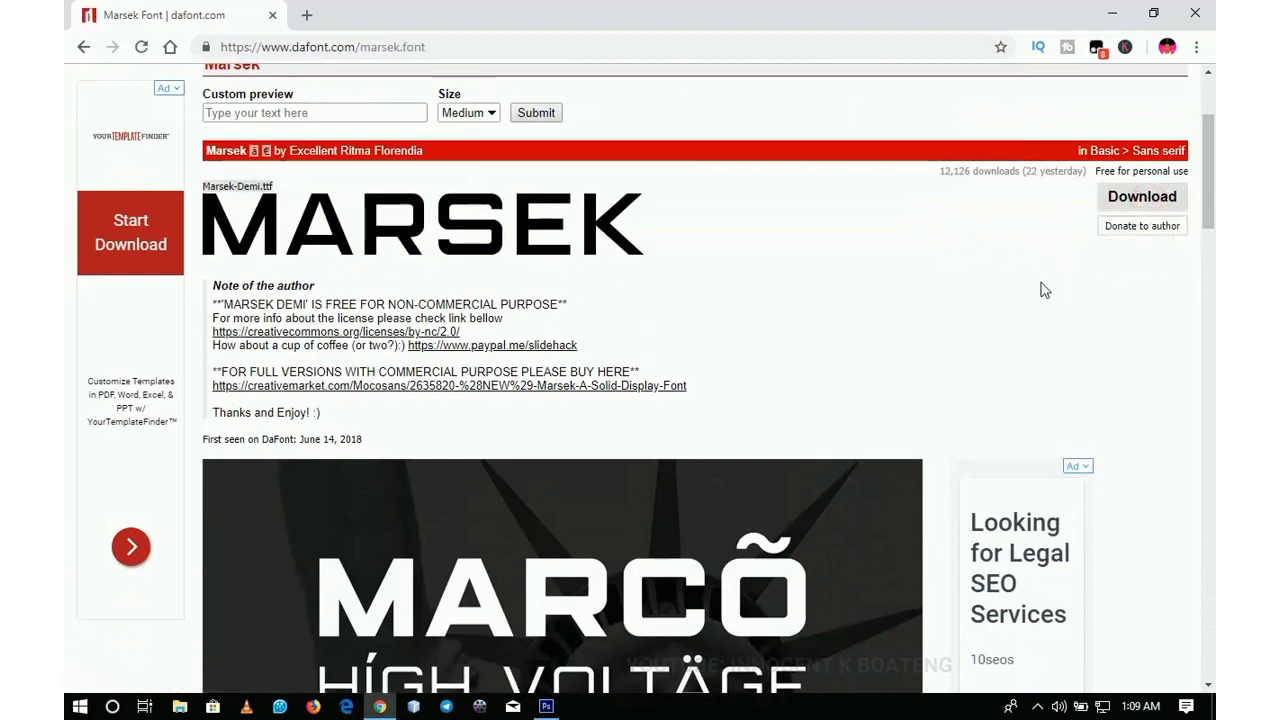
left_click(1141, 196)
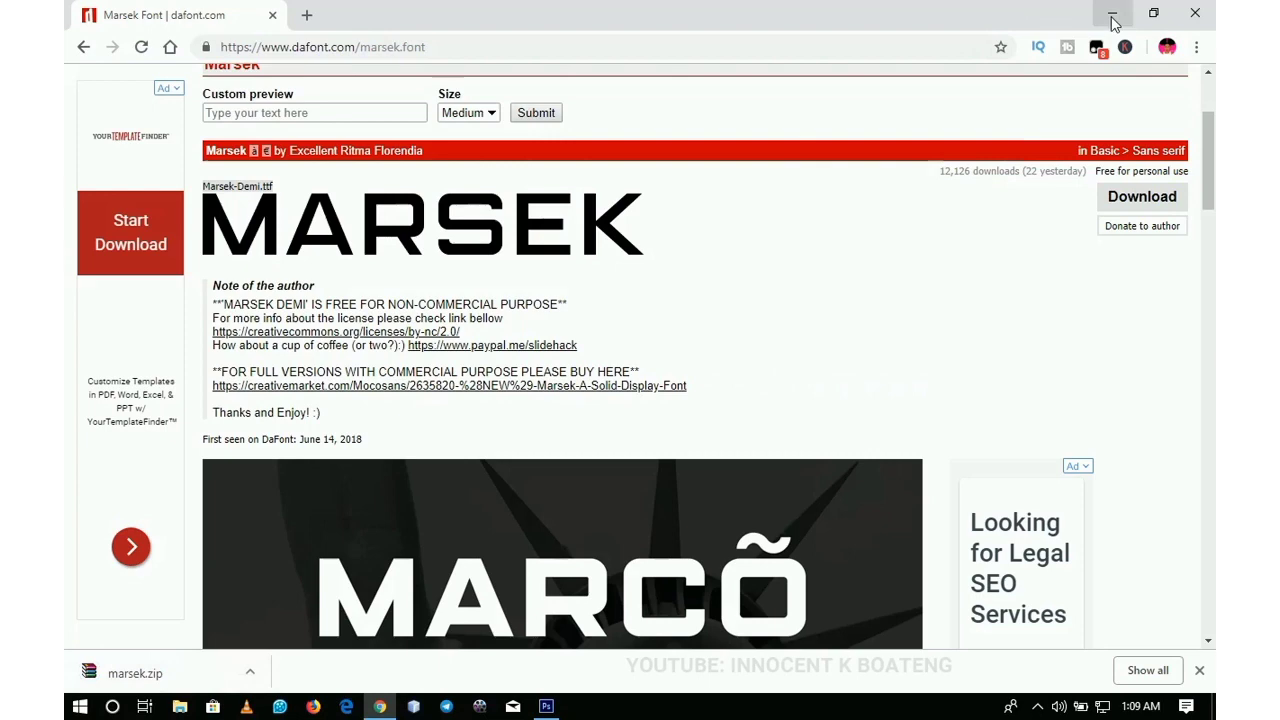
mouse_move(1113, 15)
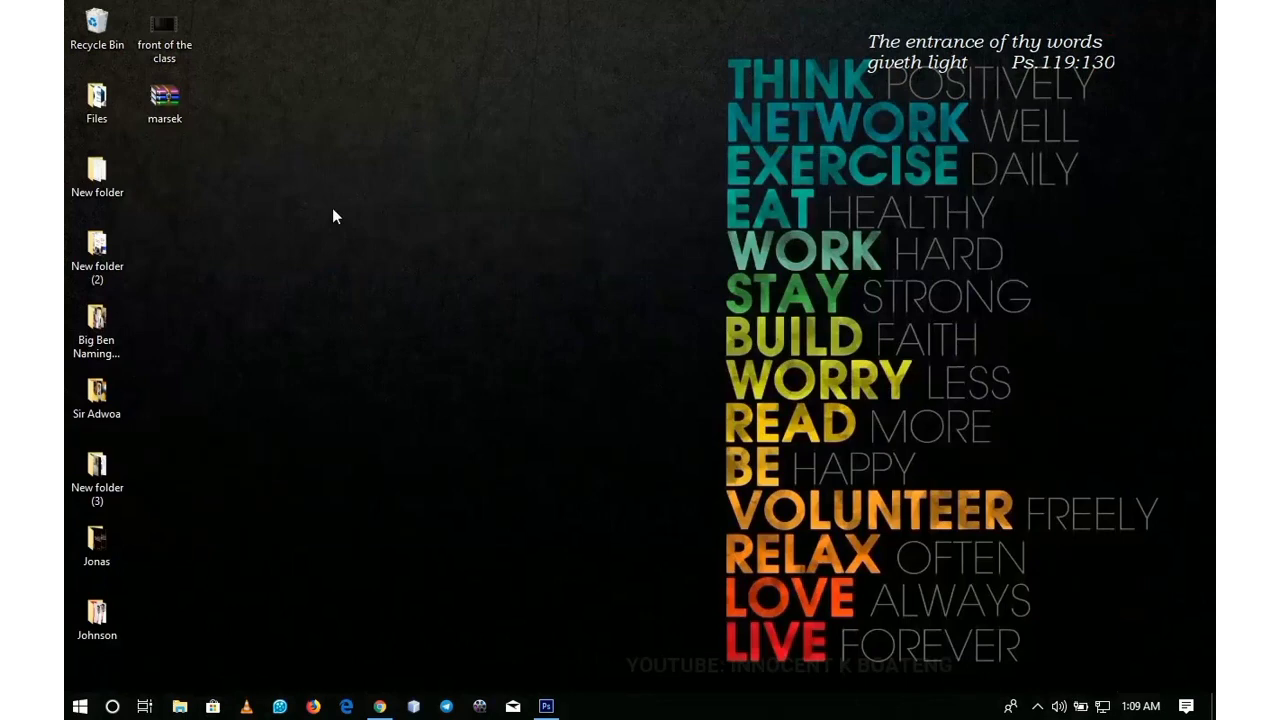
Step: Minimize Chrome, select the marsek archive on the desktop, and bring Photoshop back
left_click(164, 95)
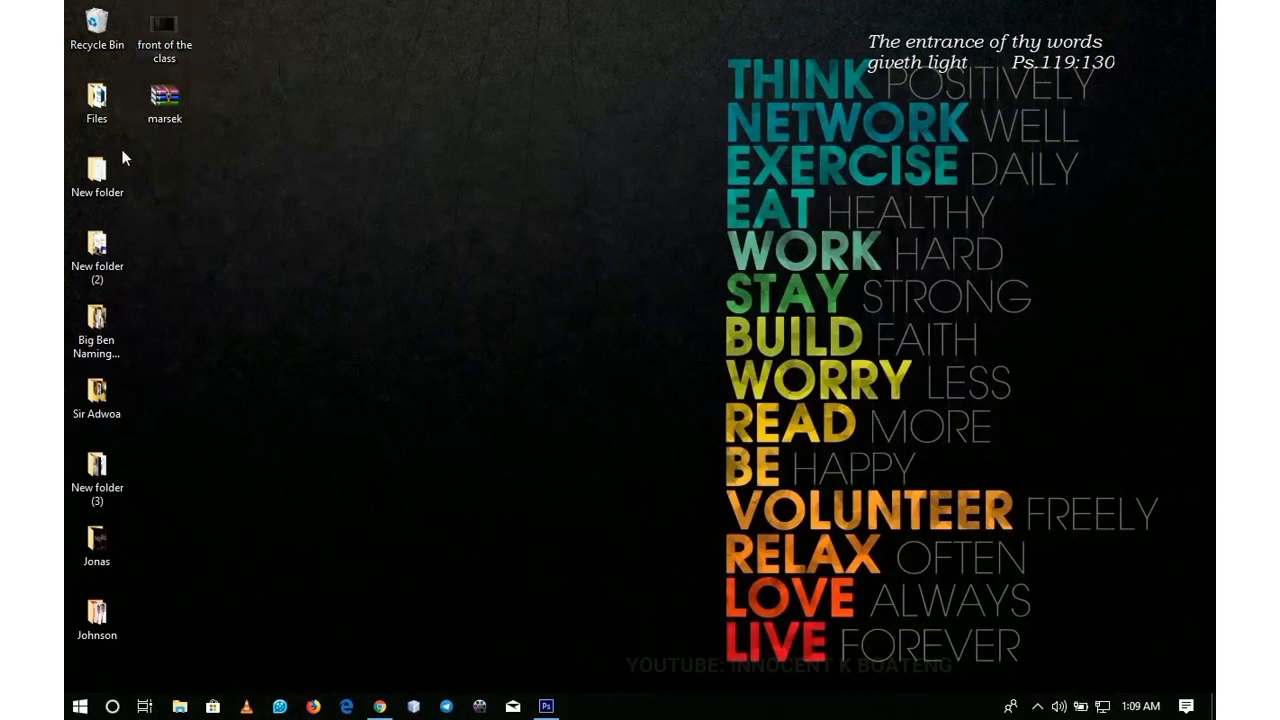
left_click(164, 100)
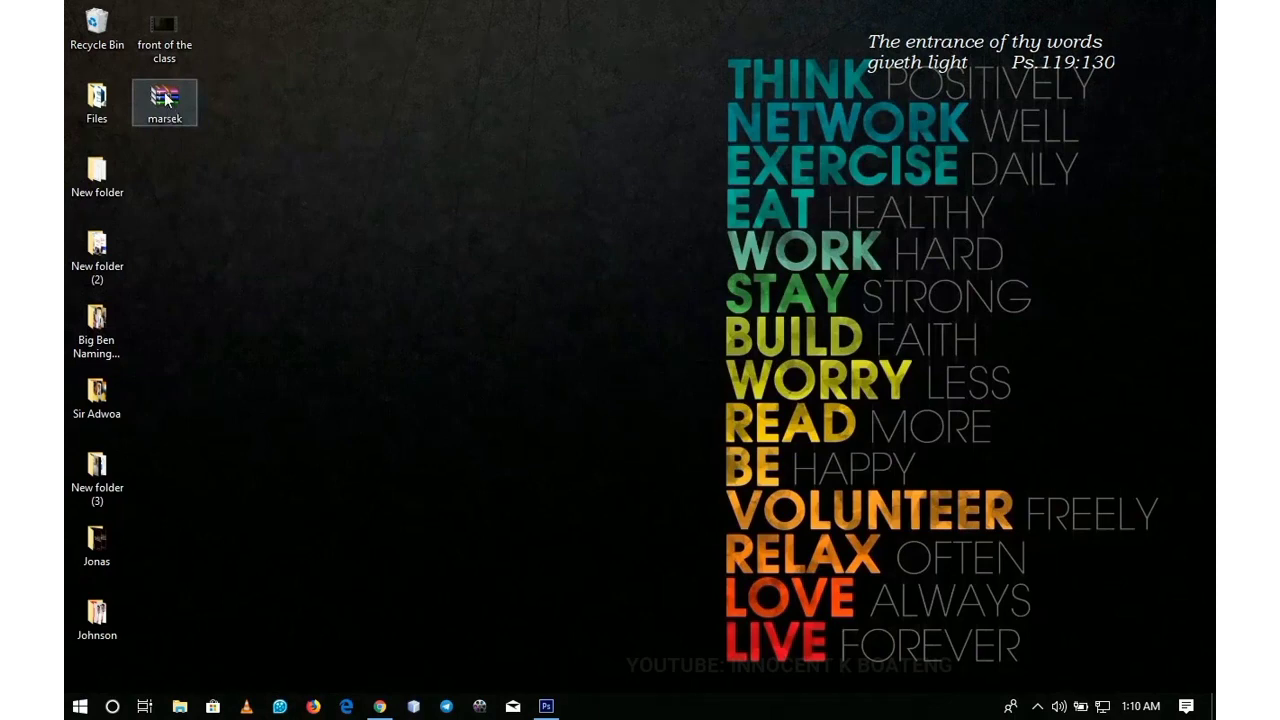
mouse_move(165, 100)
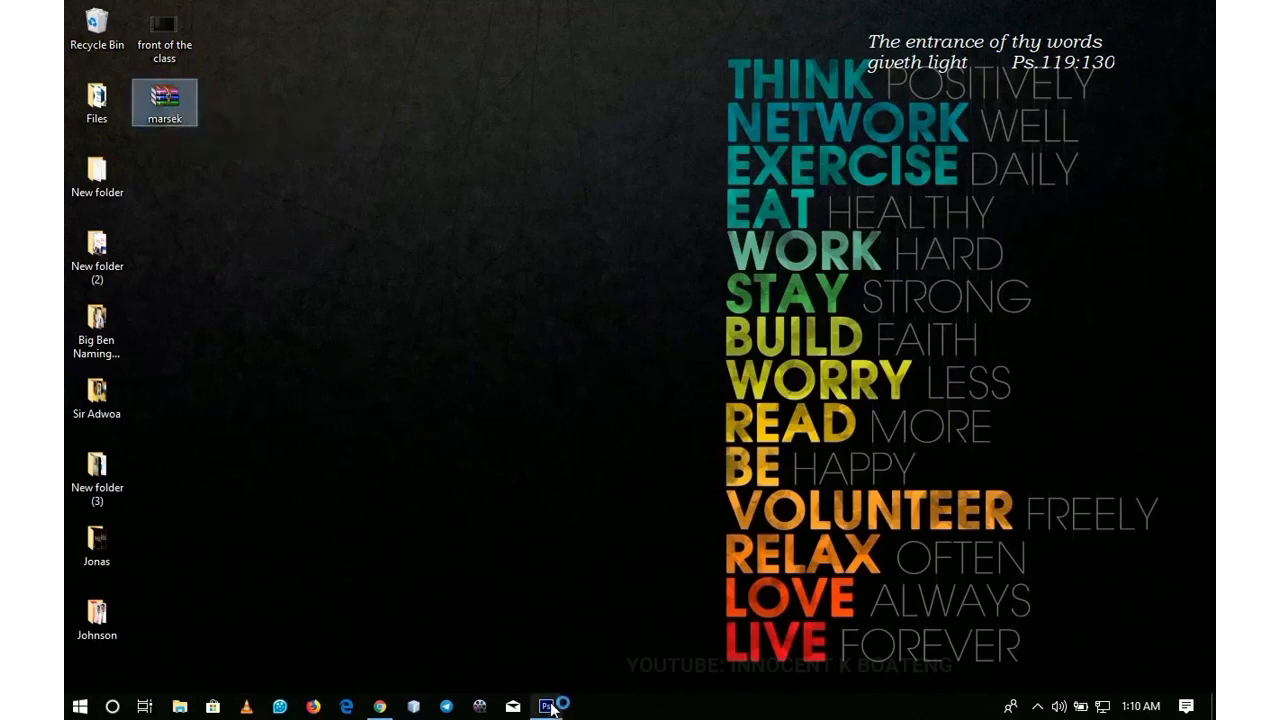
left_click(546, 707)
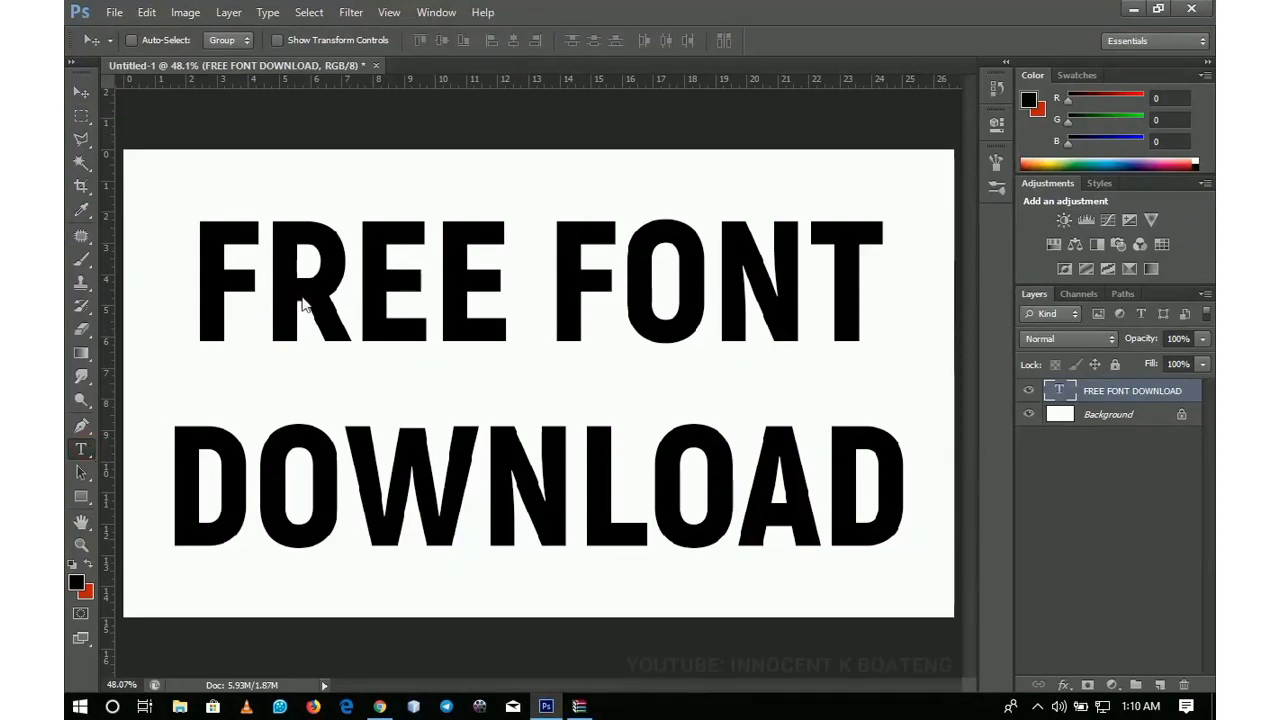
Step: Try setting the text's font to Monotype Corsiva and Maratre in the font family box
left_click(81, 448)
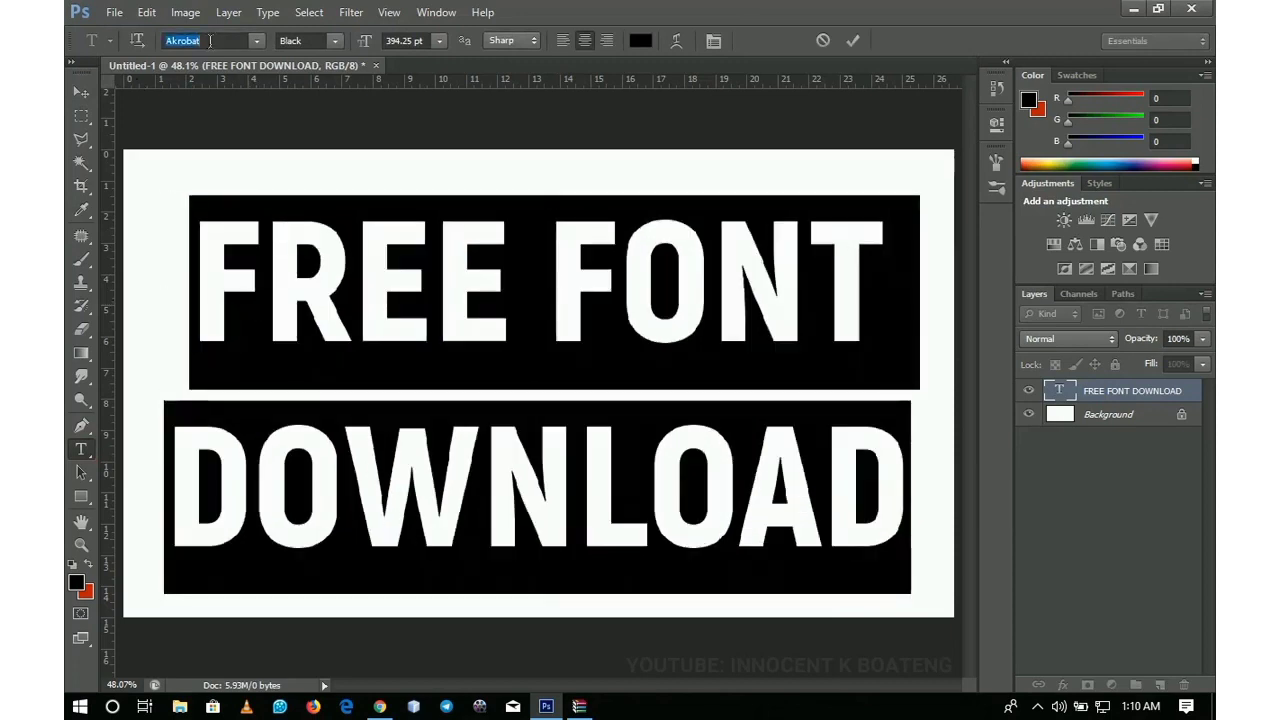
type("Monotype Corsiva")
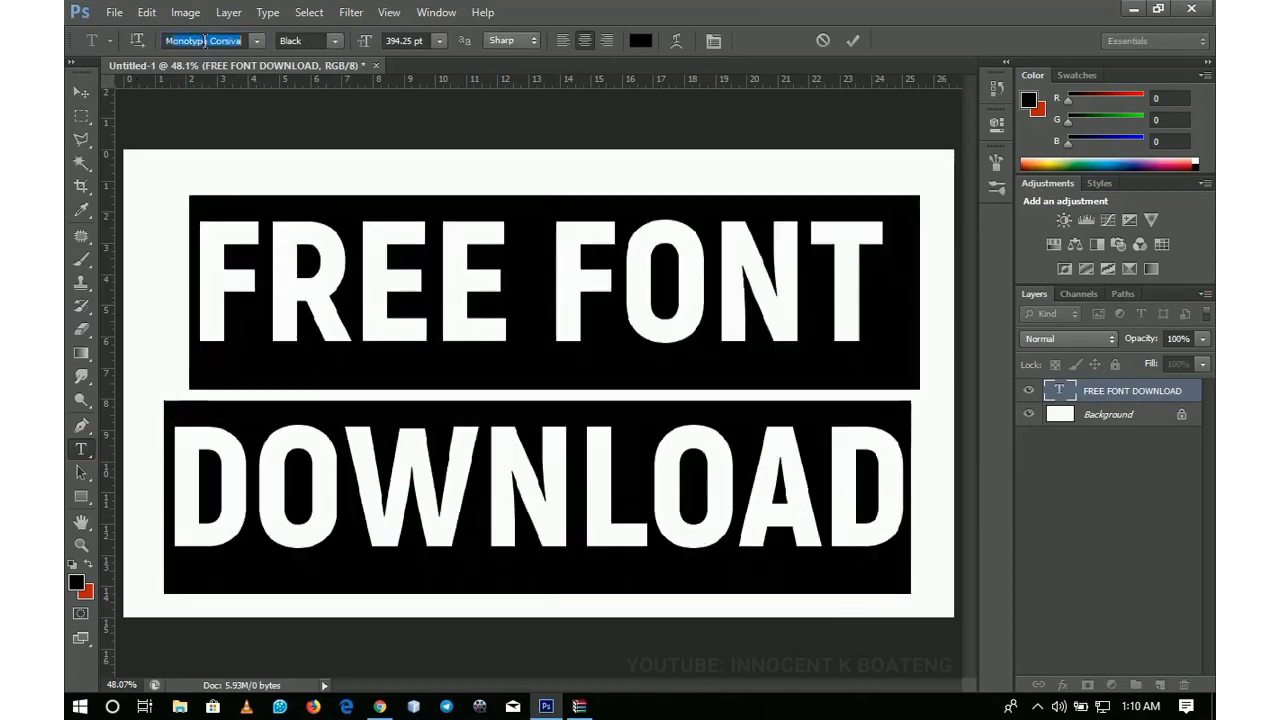
type("Maratre")
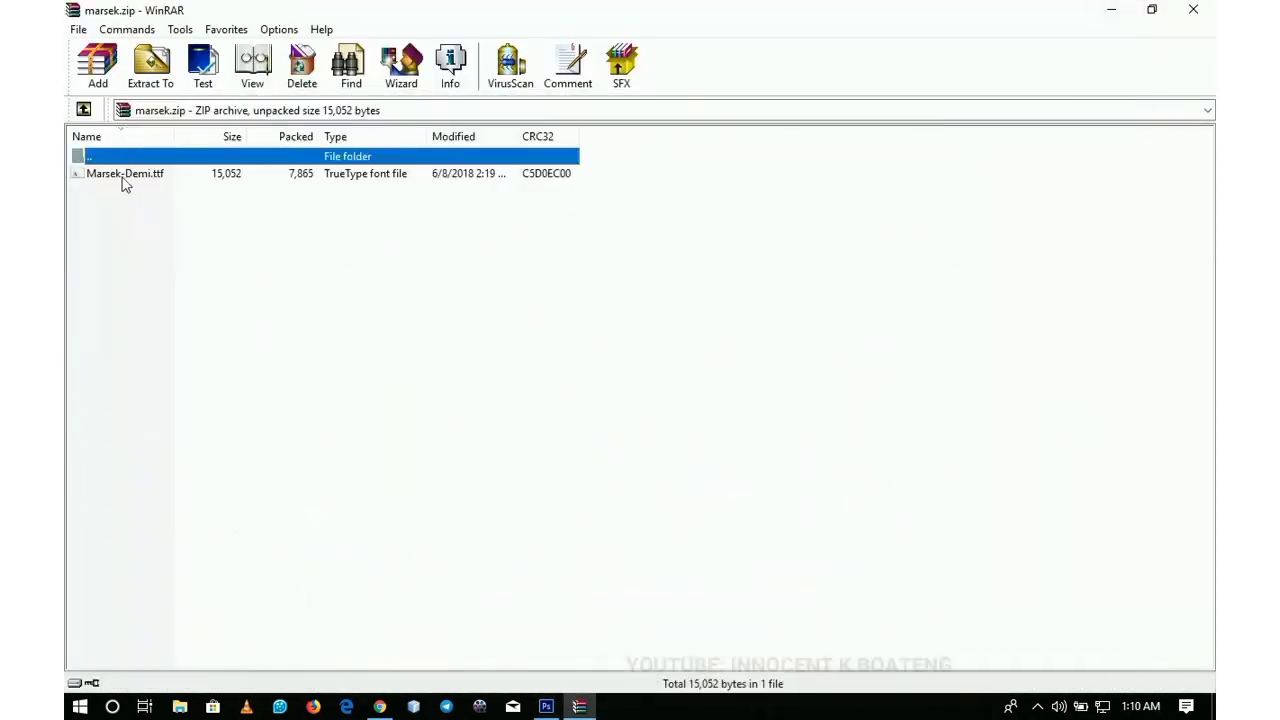
mouse_move(119, 226)
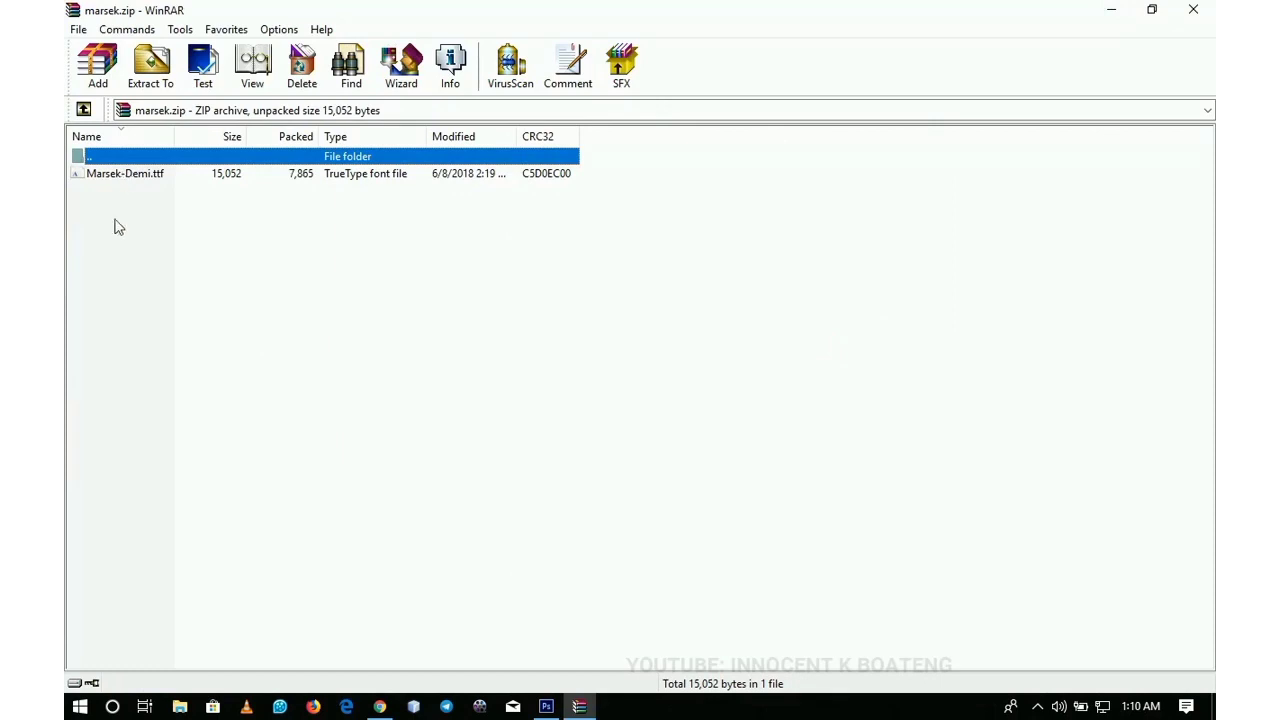
Step: Open Marsek-Demi.ttf from the WinRAR archive in the Windows font viewer
left_click(125, 173)
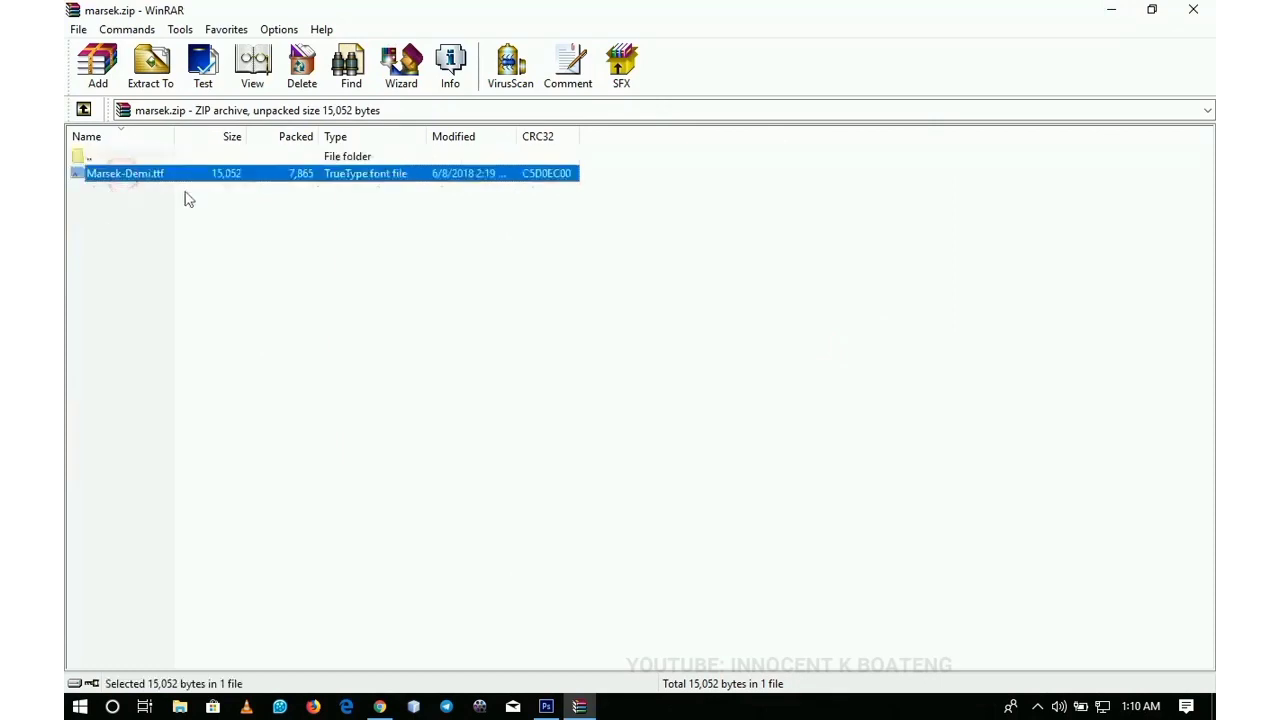
mouse_move(139, 181)
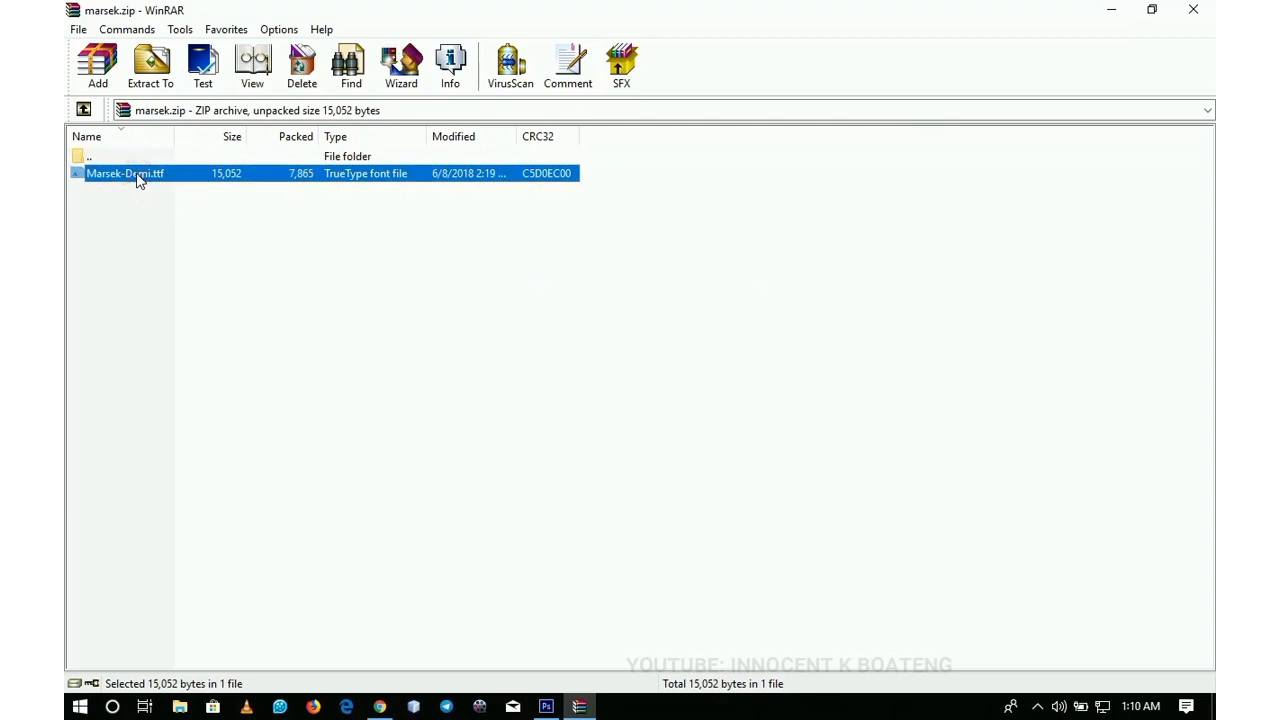
double_click(125, 173)
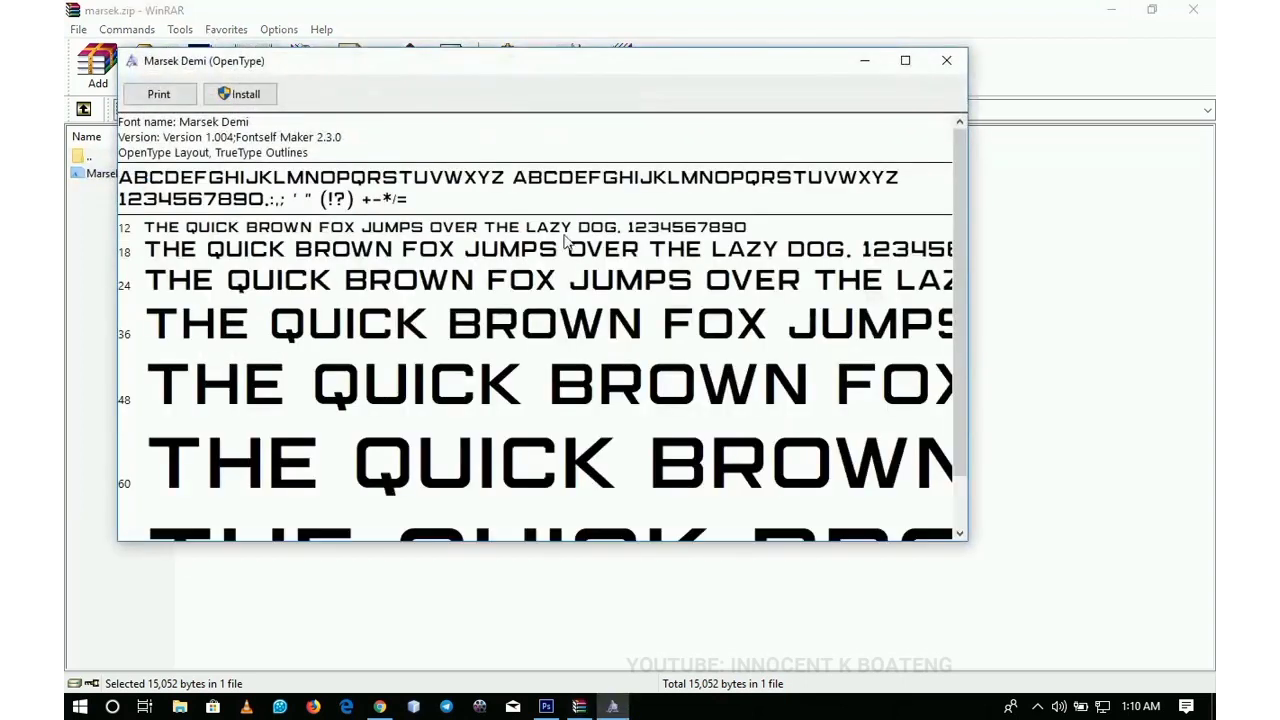
mouse_move(945, 378)
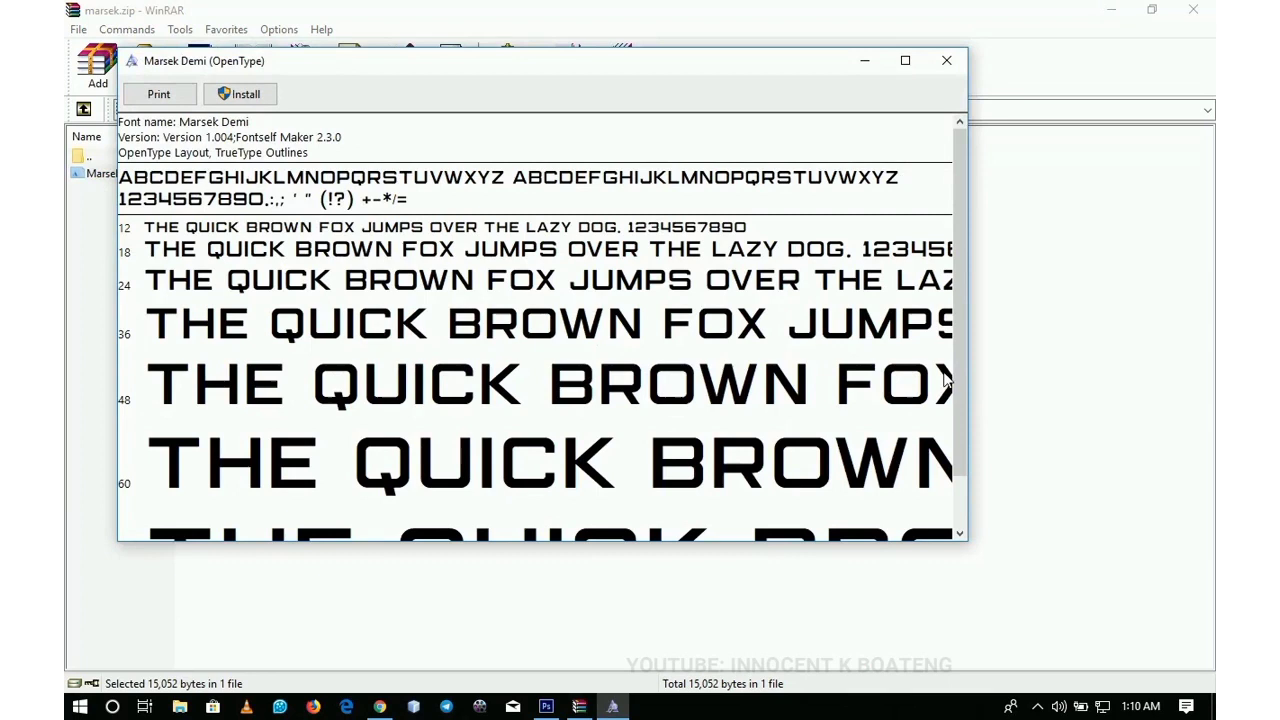
Step: Install the Marsek Demi font from the Font Viewer window
scroll("down", 3)
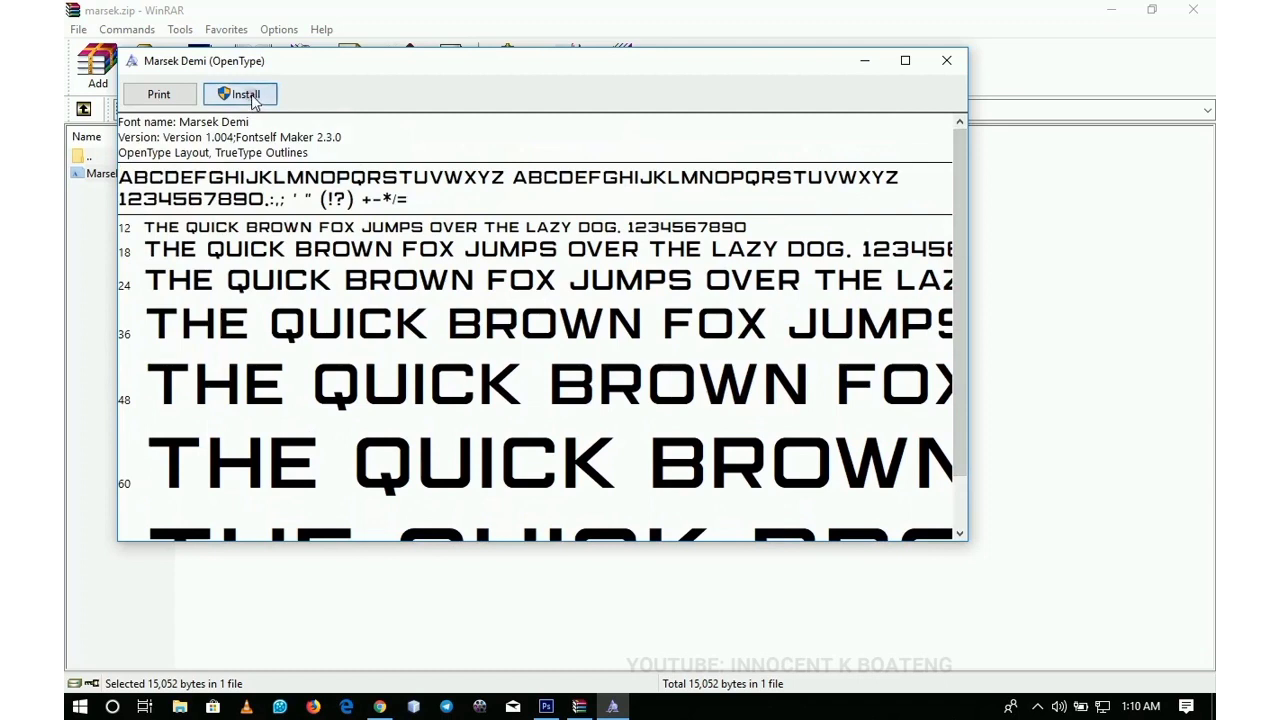
left_click(240, 94)
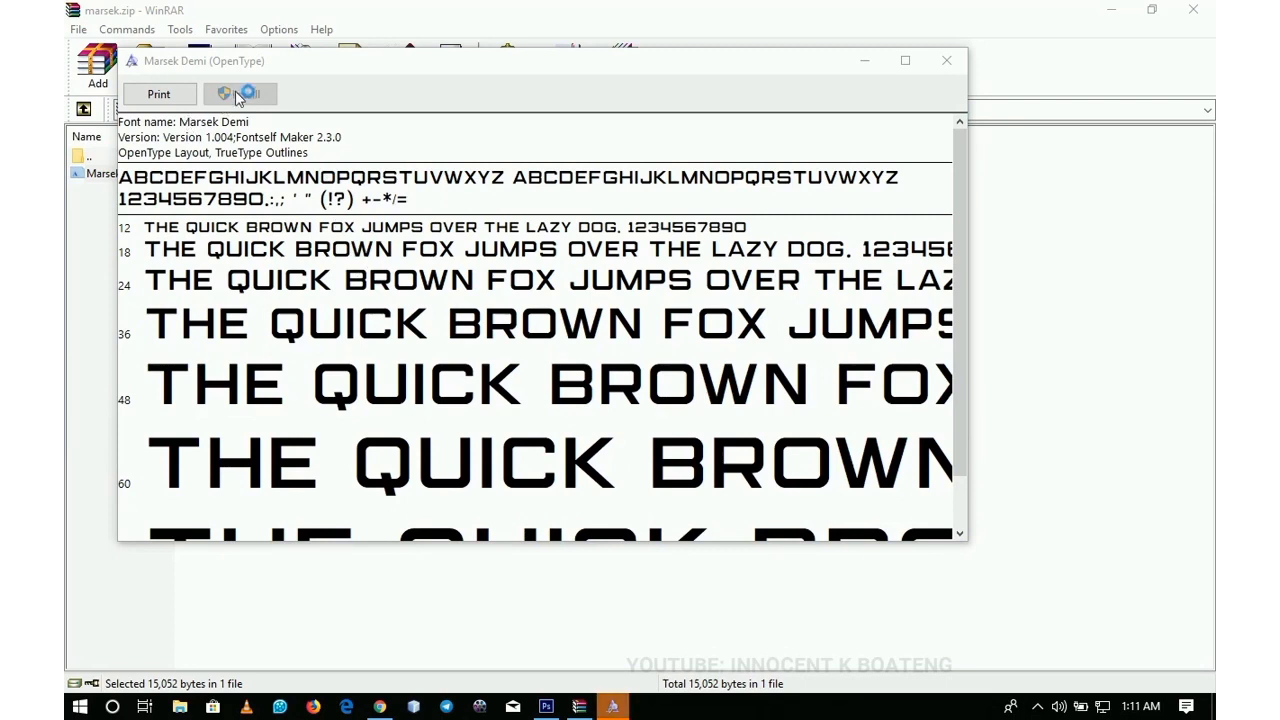
mouse_move(947, 61)
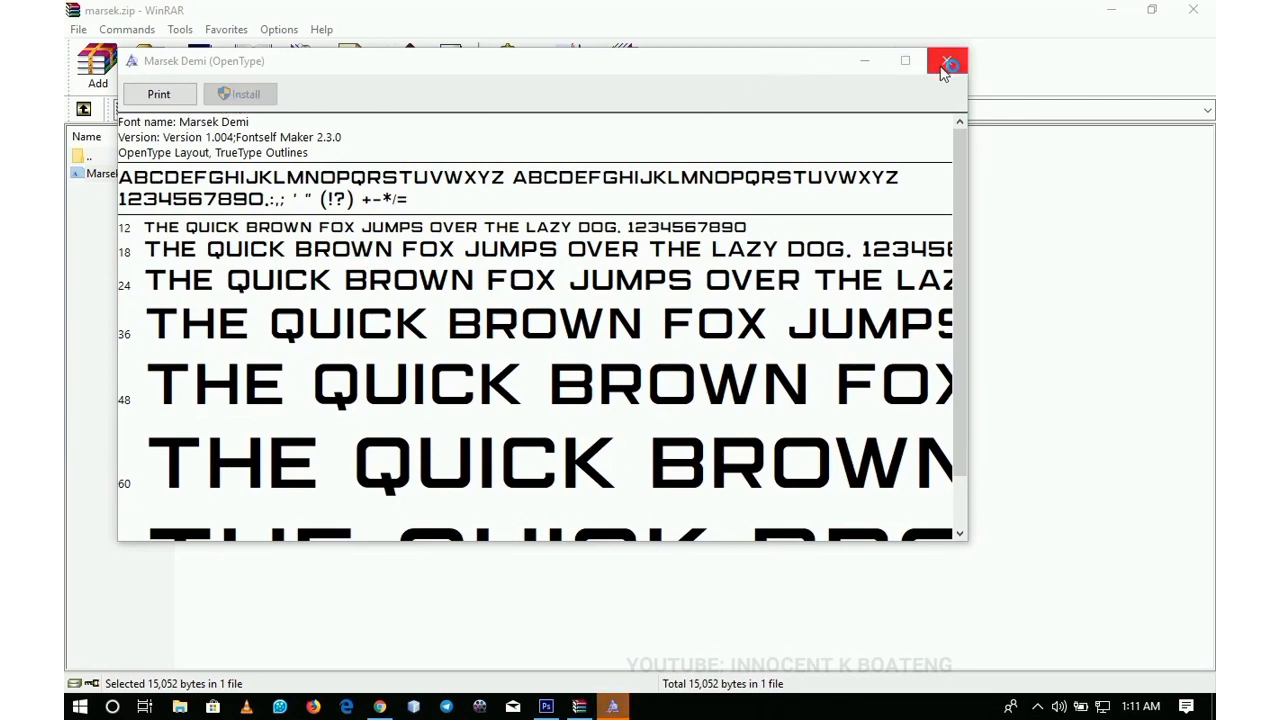
Step: Set the FREE FONT DOWNLOAD text's font family to Marsek
left_click(948, 61)
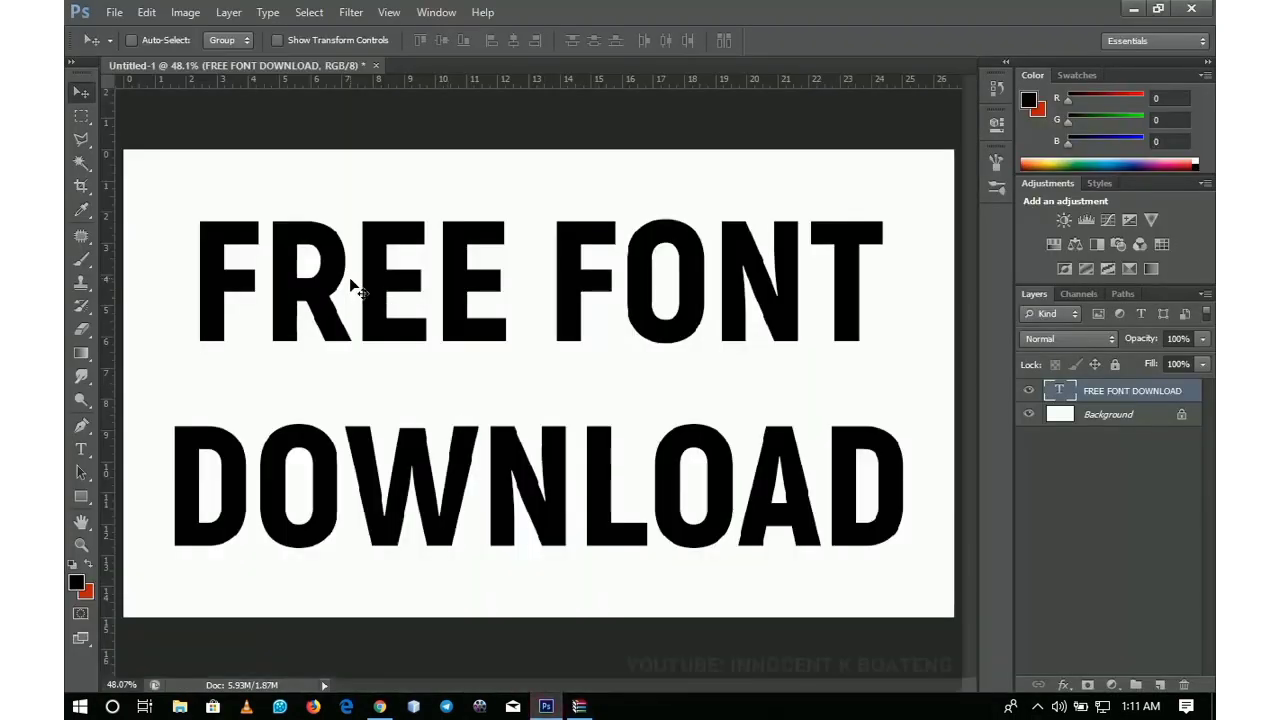
left_click(81, 448)
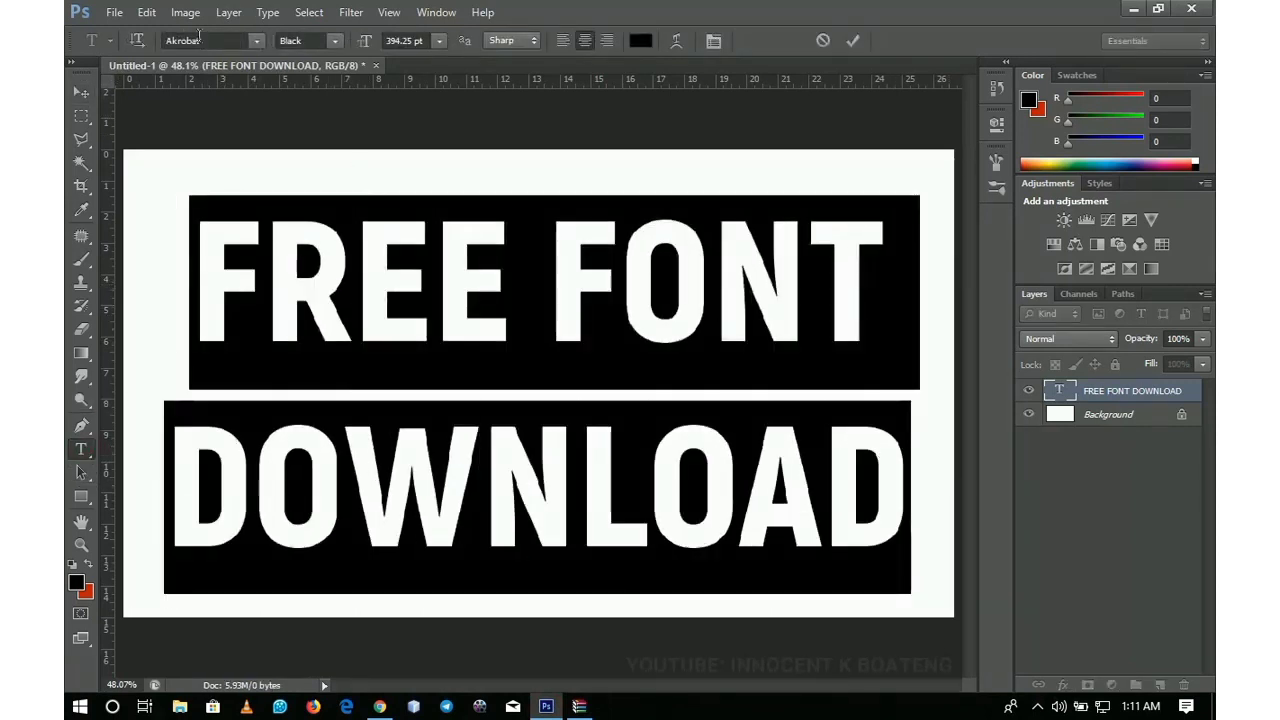
triple_click(205, 41)
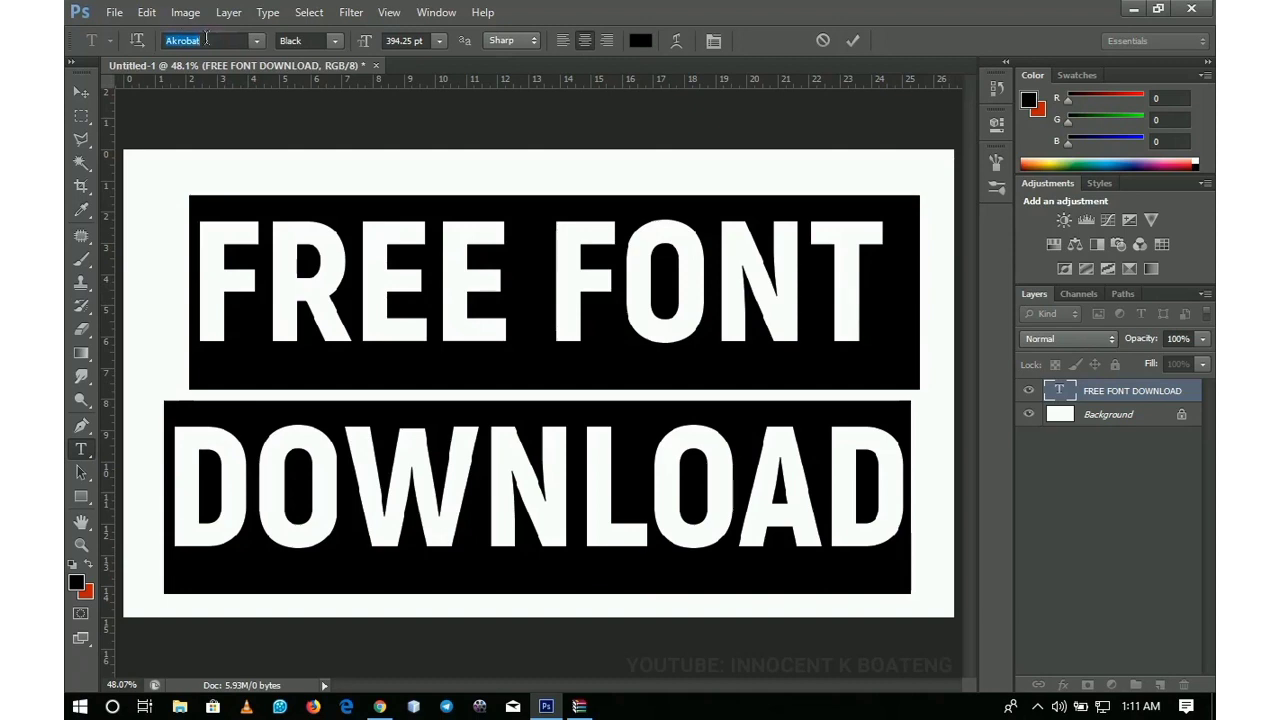
type("Maratre")
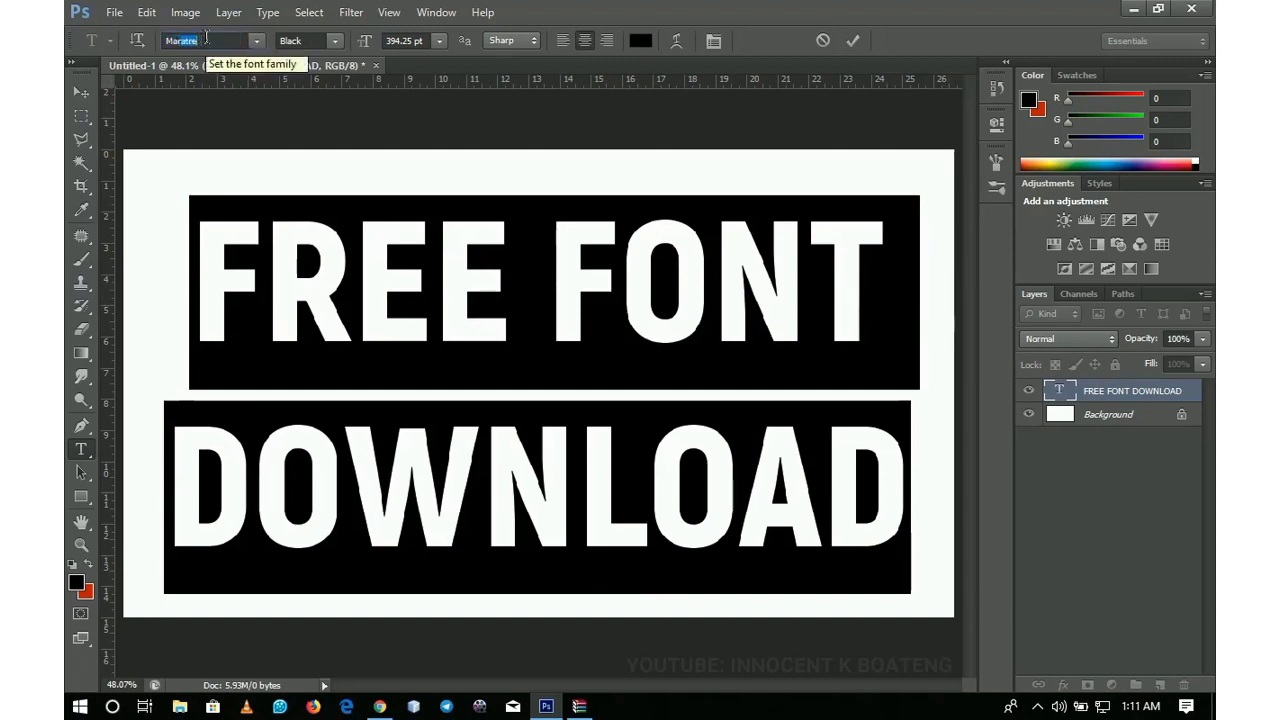
type("Marsek")
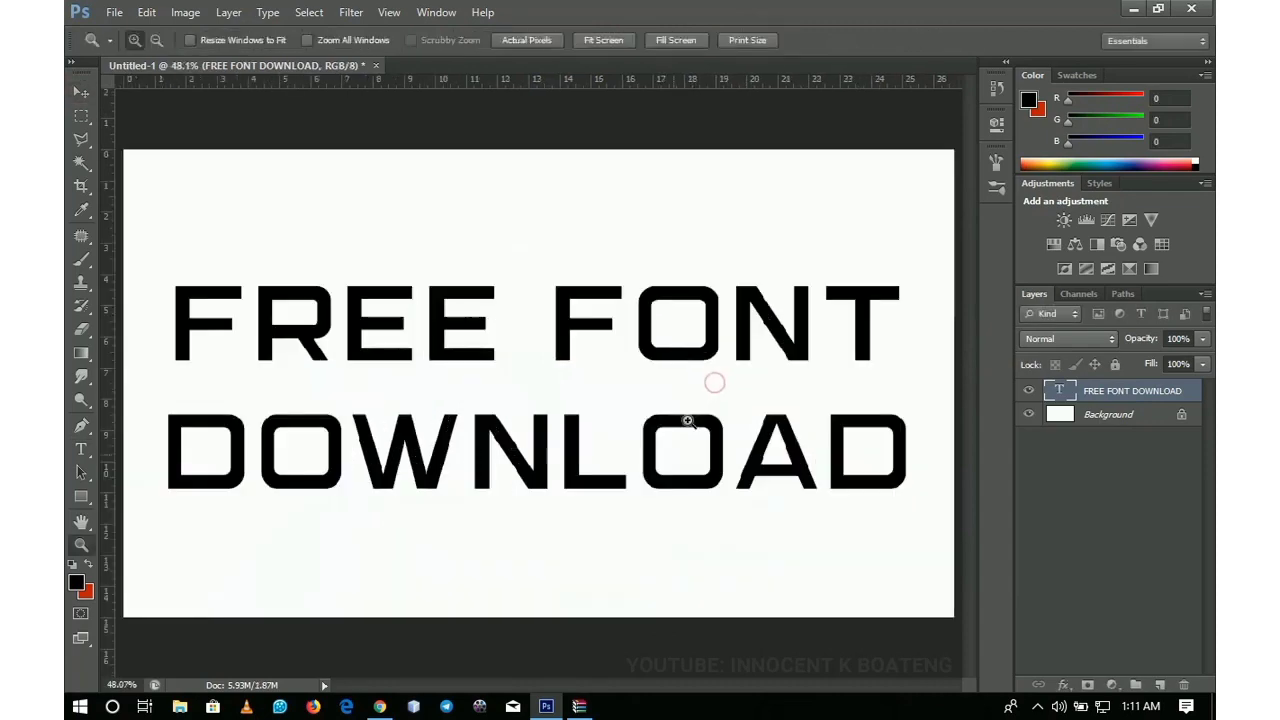
Step: Bring Chrome to the front and go back twice from the DaFont Marsek page to google.com
left_click(379, 707)
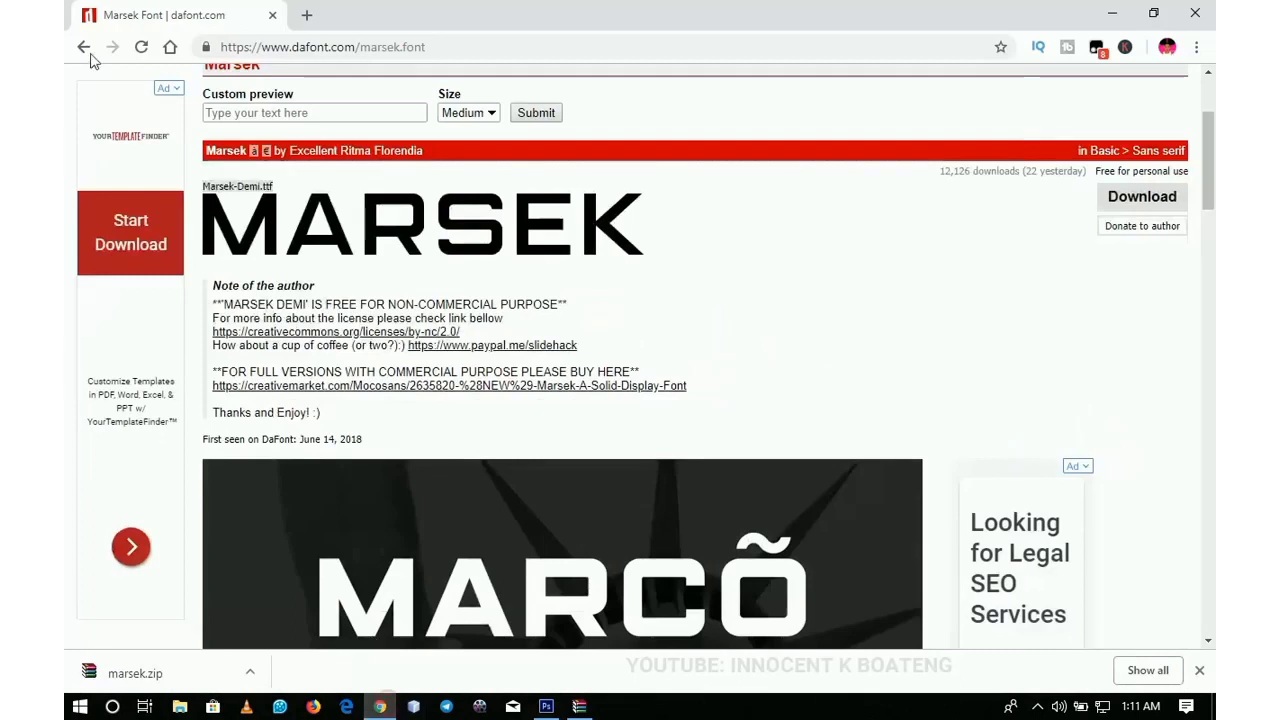
left_click(84, 47)
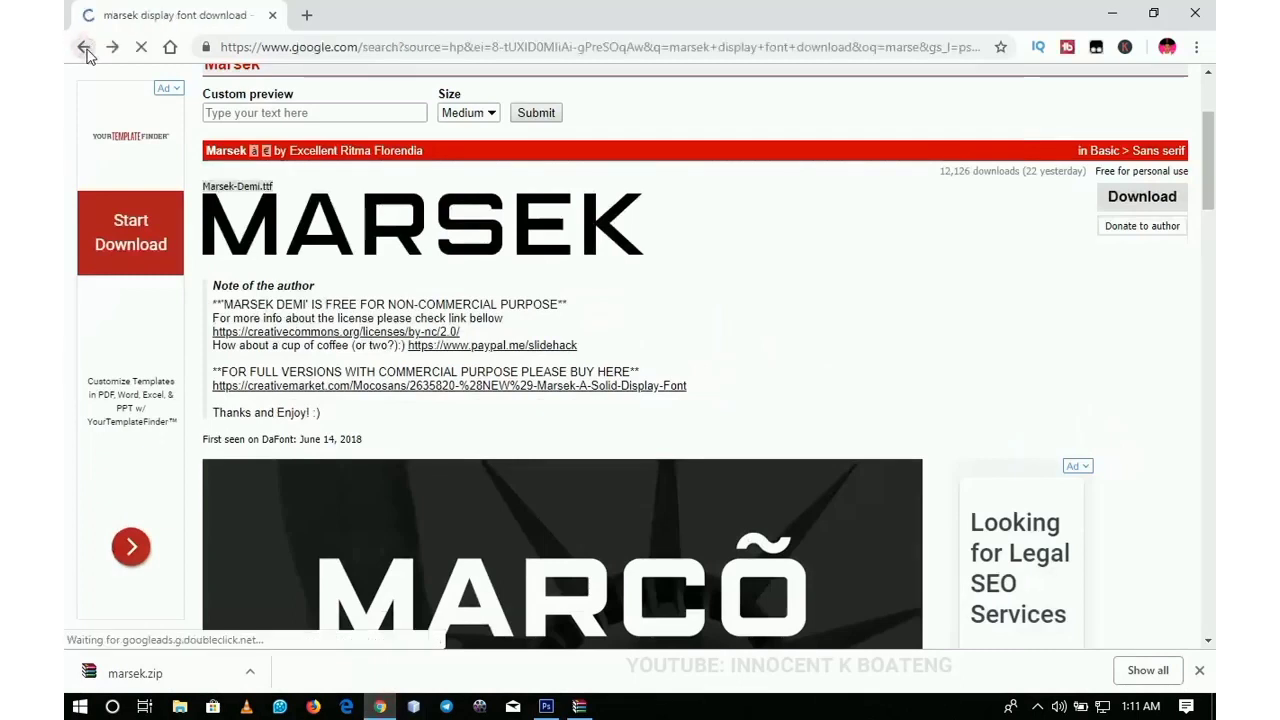
left_click(85, 47)
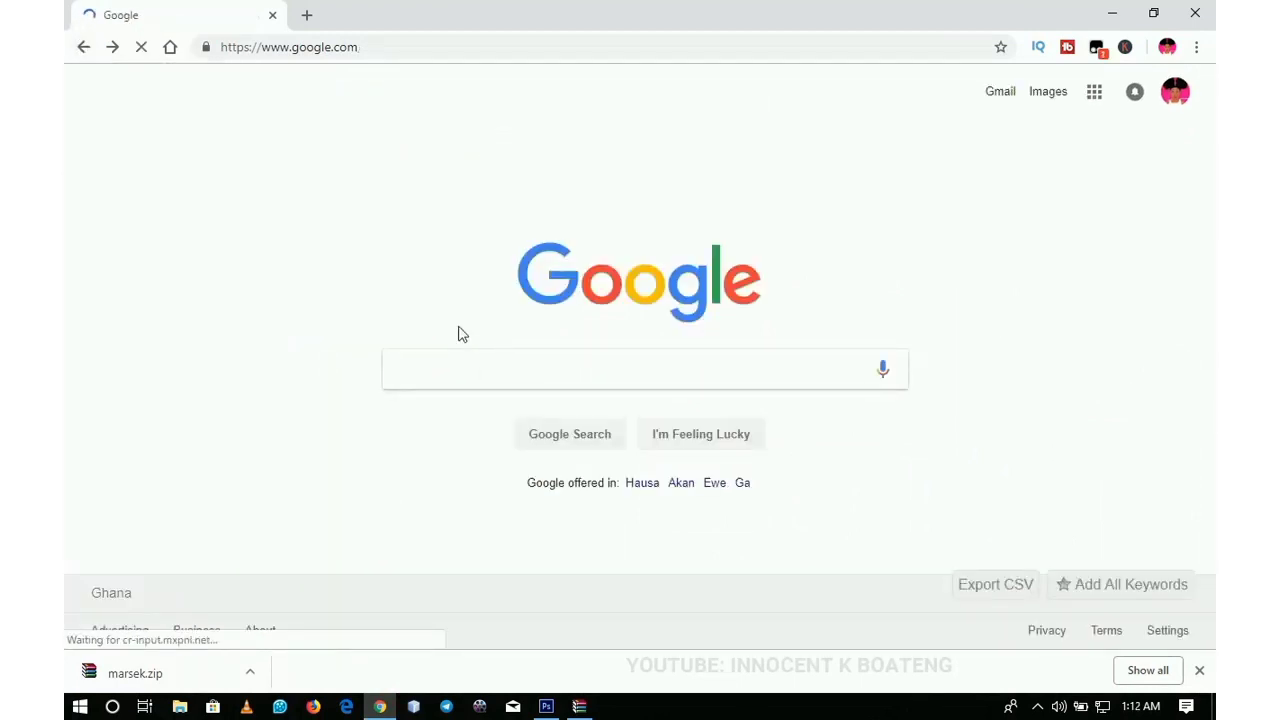
Step: Search Google for 'free font downloads' and scroll the results led by 1001 Free Fonts and DaFont
left_click(450, 368)
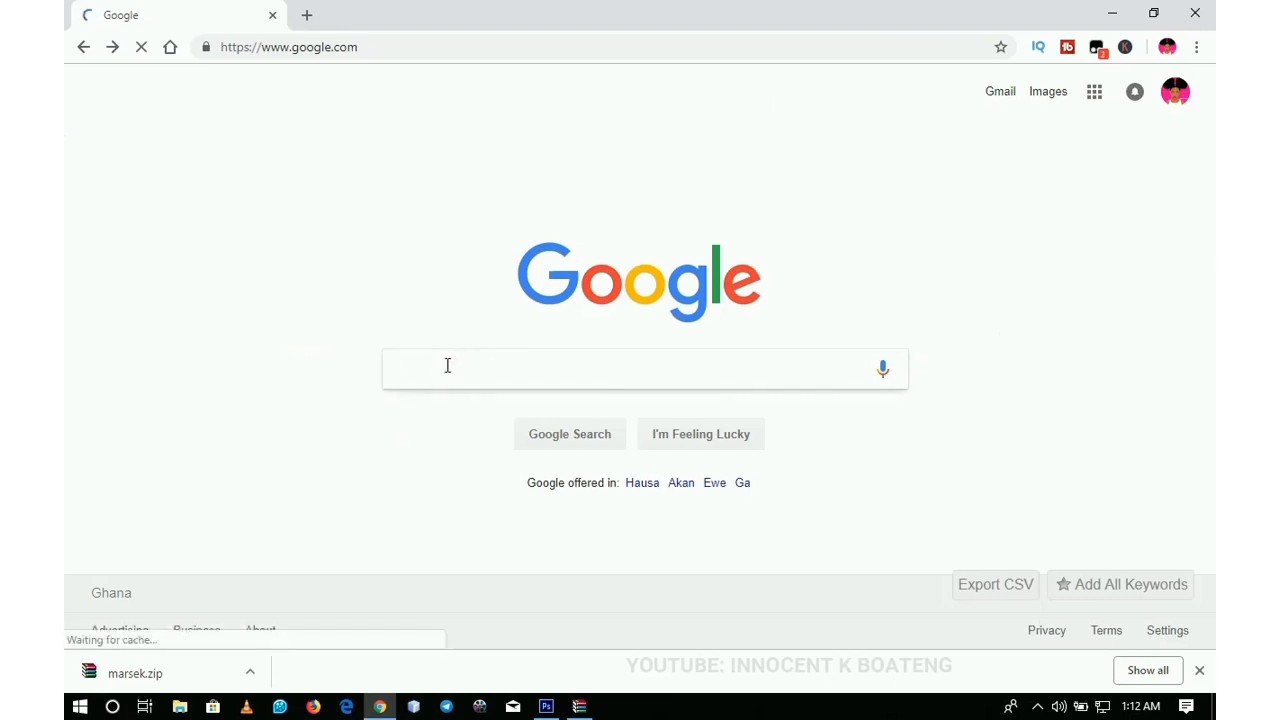
type("ree")
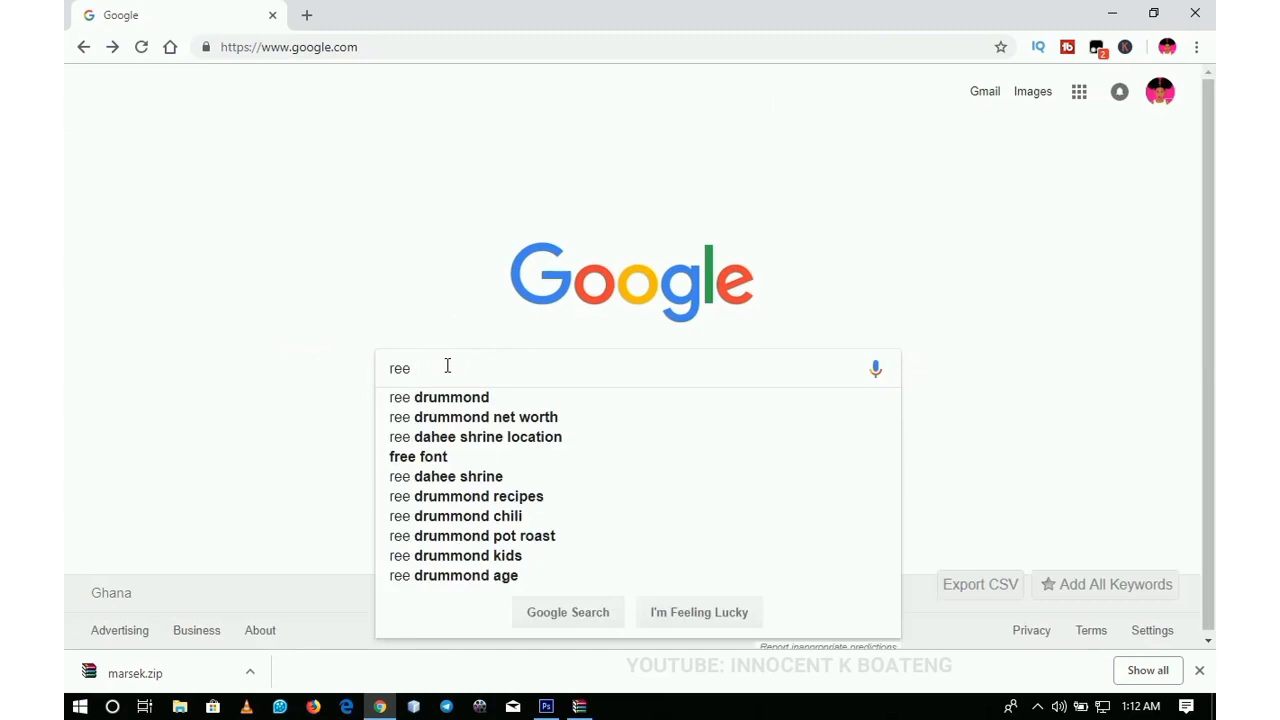
type("fr")
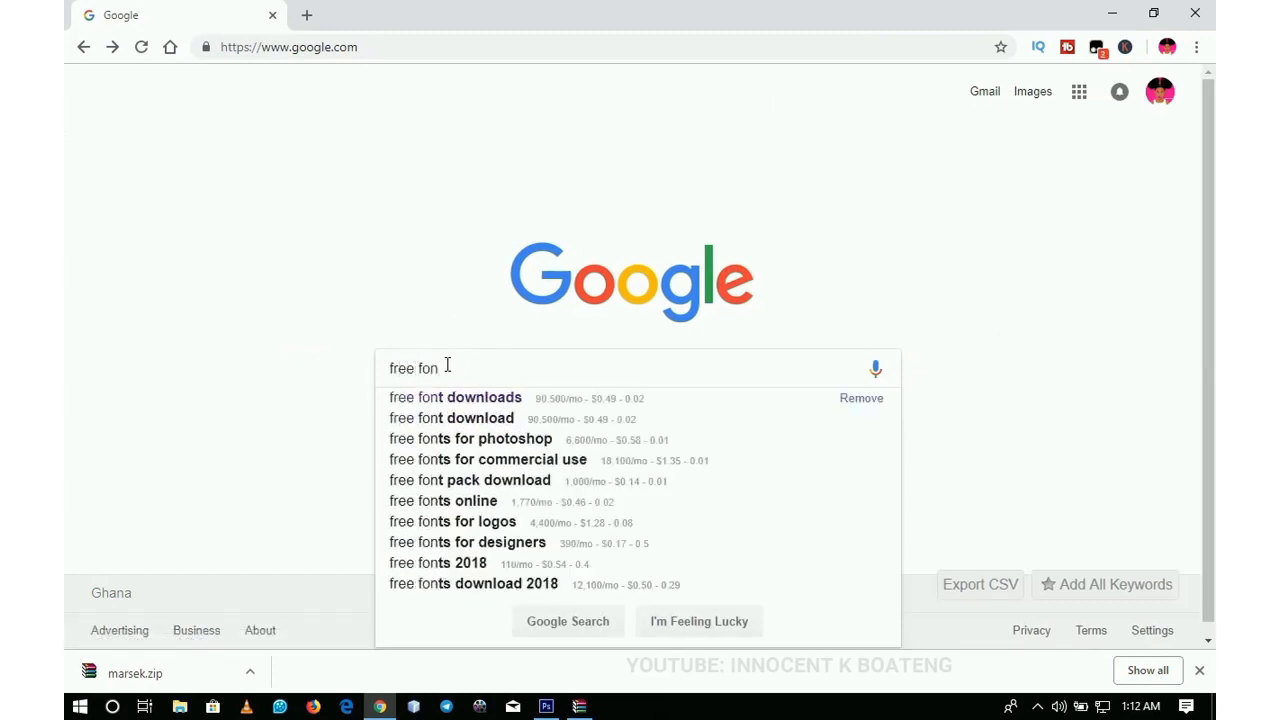
left_click(455, 397)
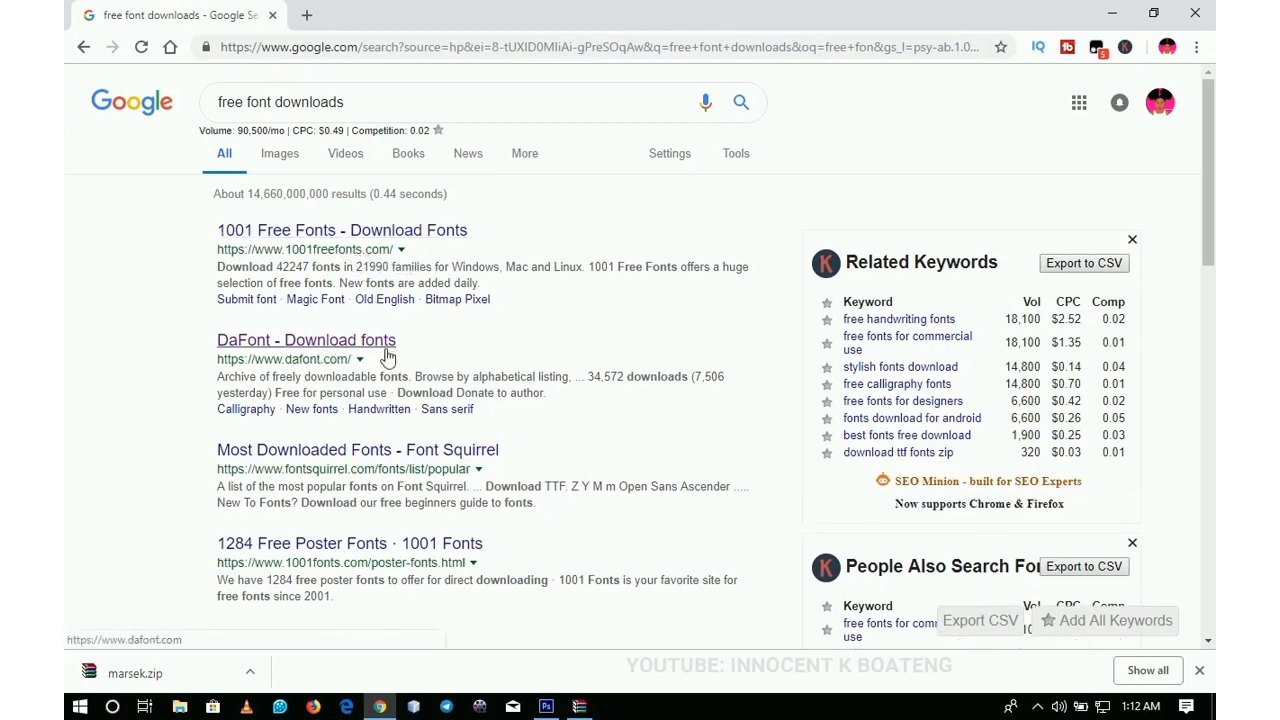
mouse_move(368, 490)
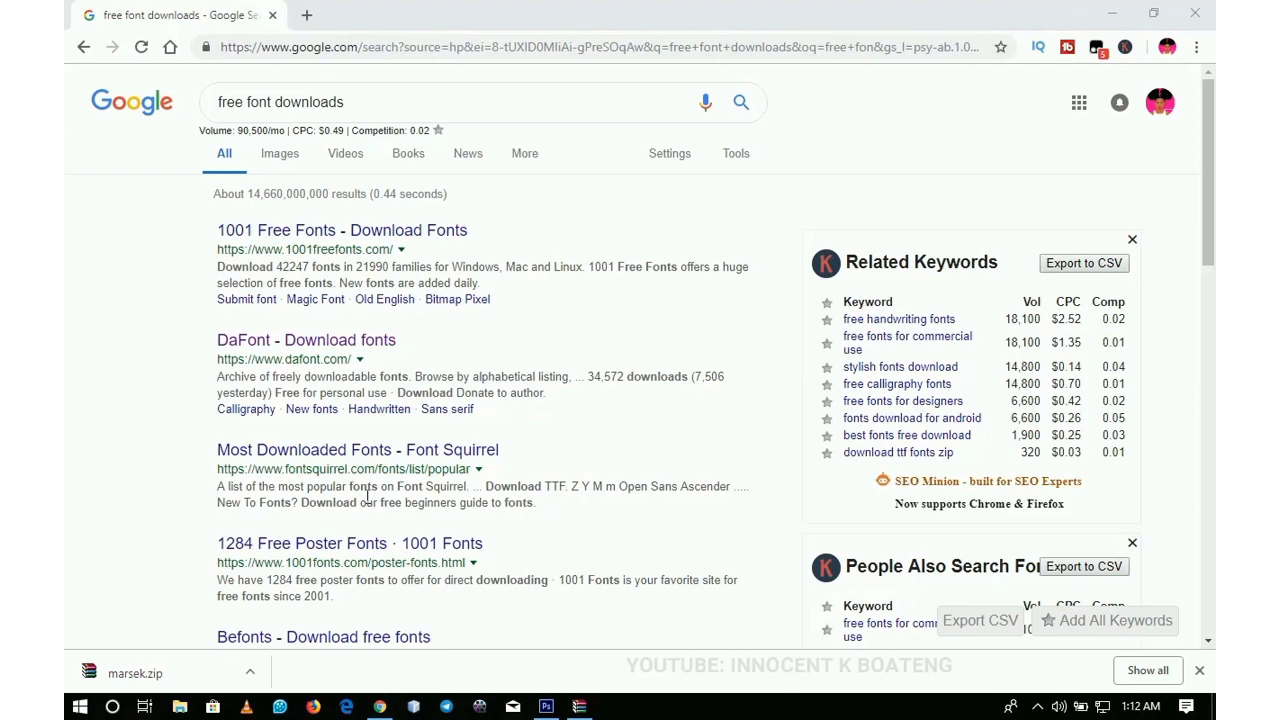
mouse_move(383, 488)
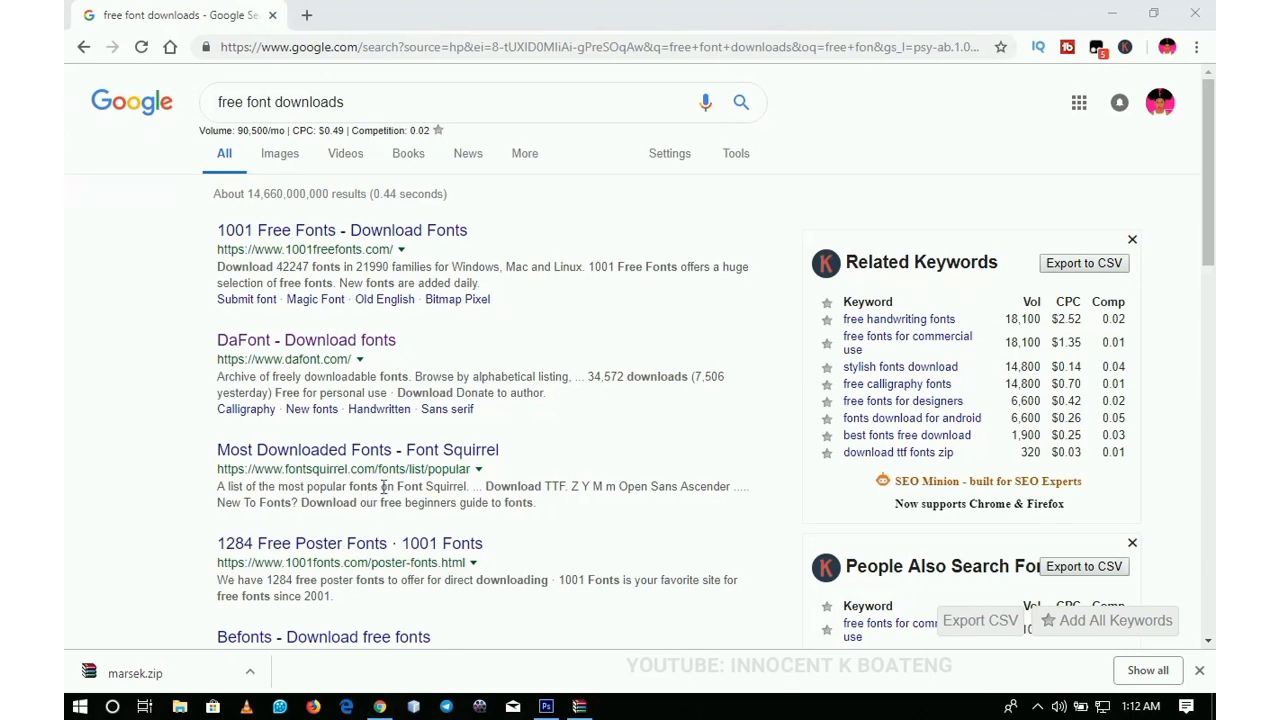
scroll("down", 3)
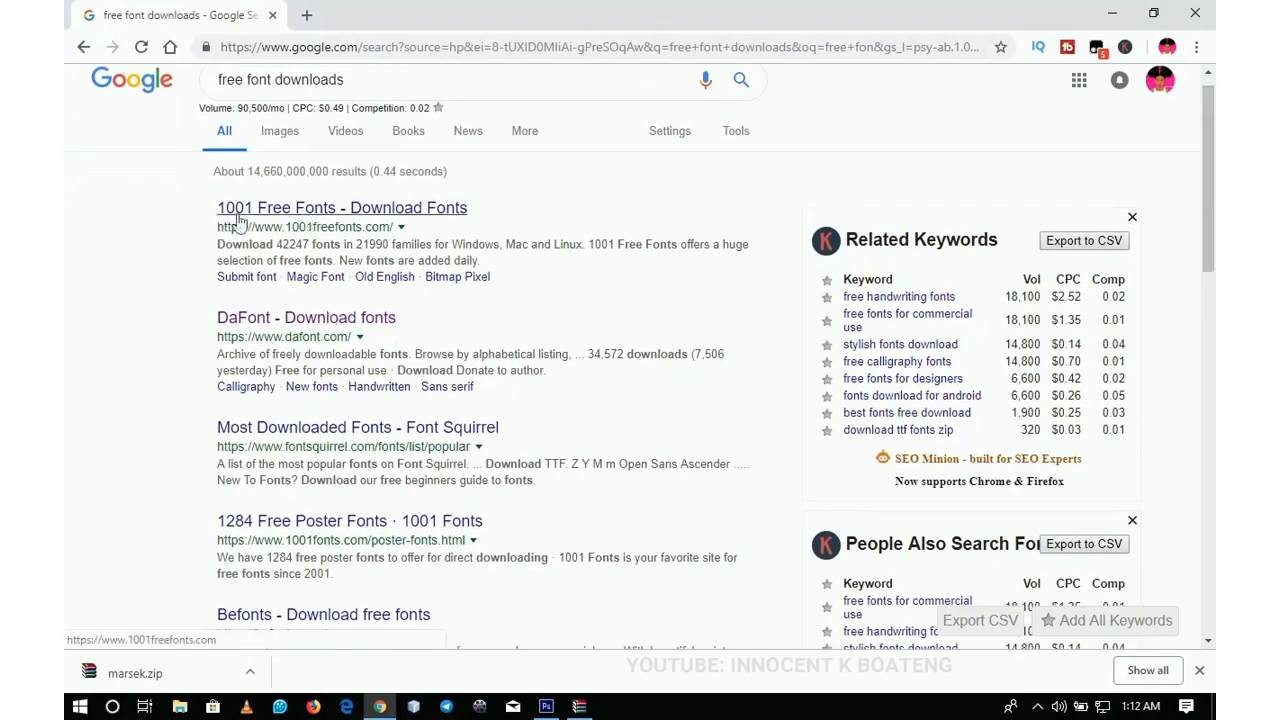
Step: Open the 1001 Free Fonts homepage and scroll through its first font previews
left_click(341, 207)
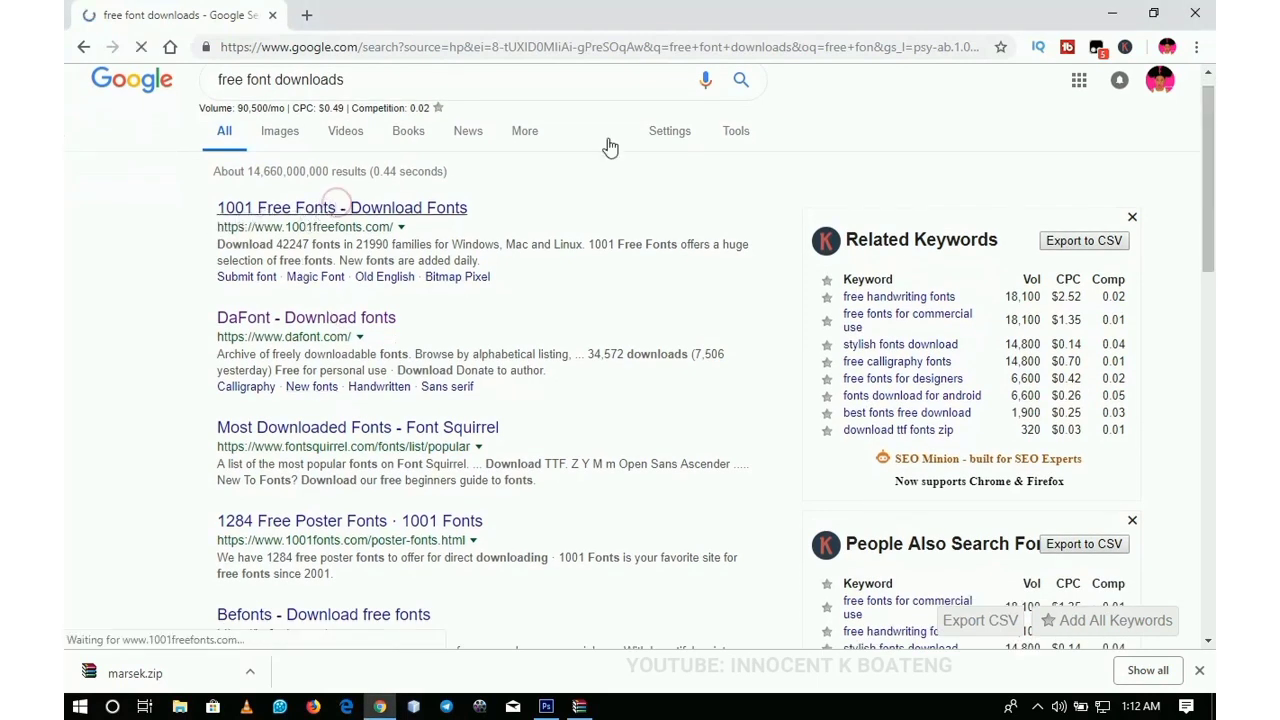
left_click(341, 207)
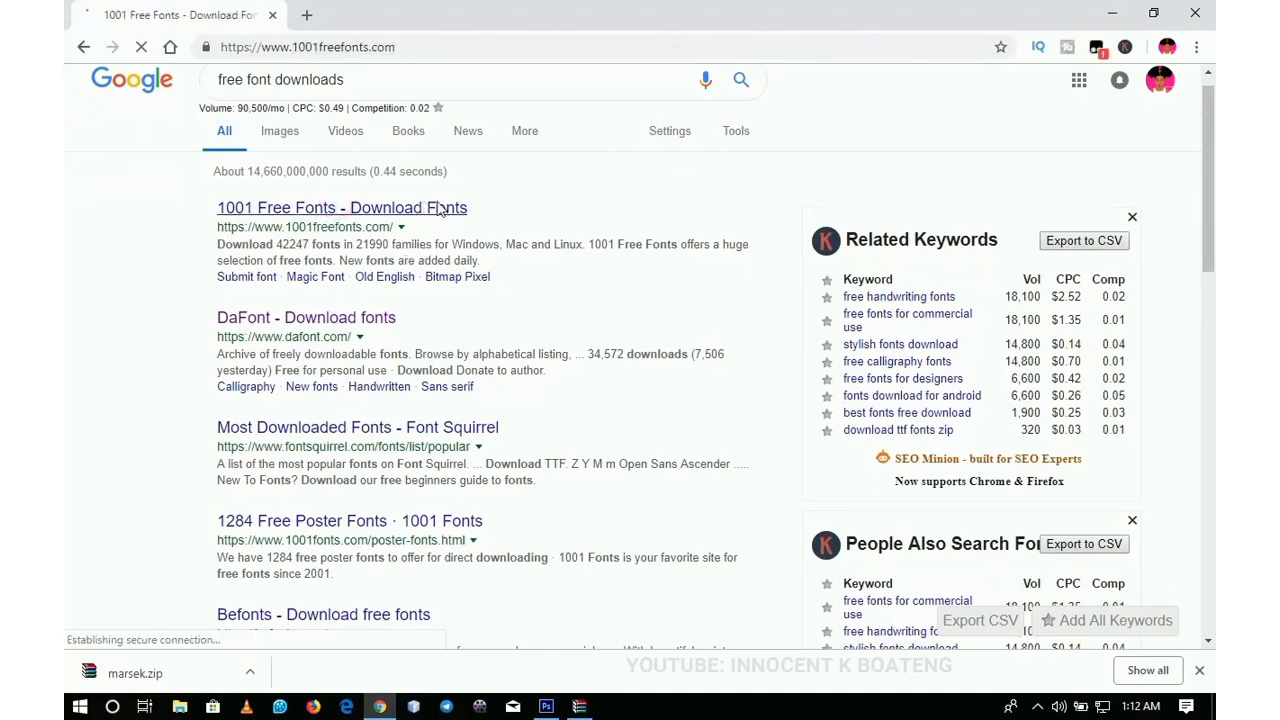
left_click(341, 207)
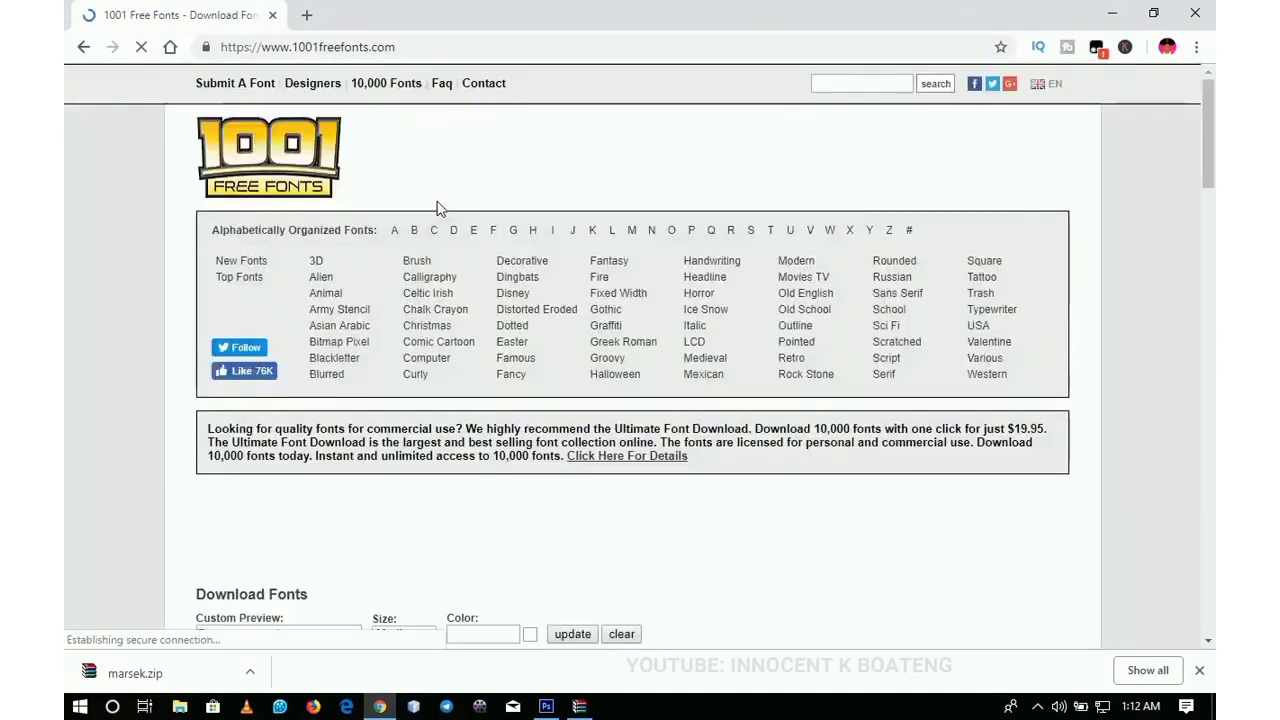
scroll("down", 3)
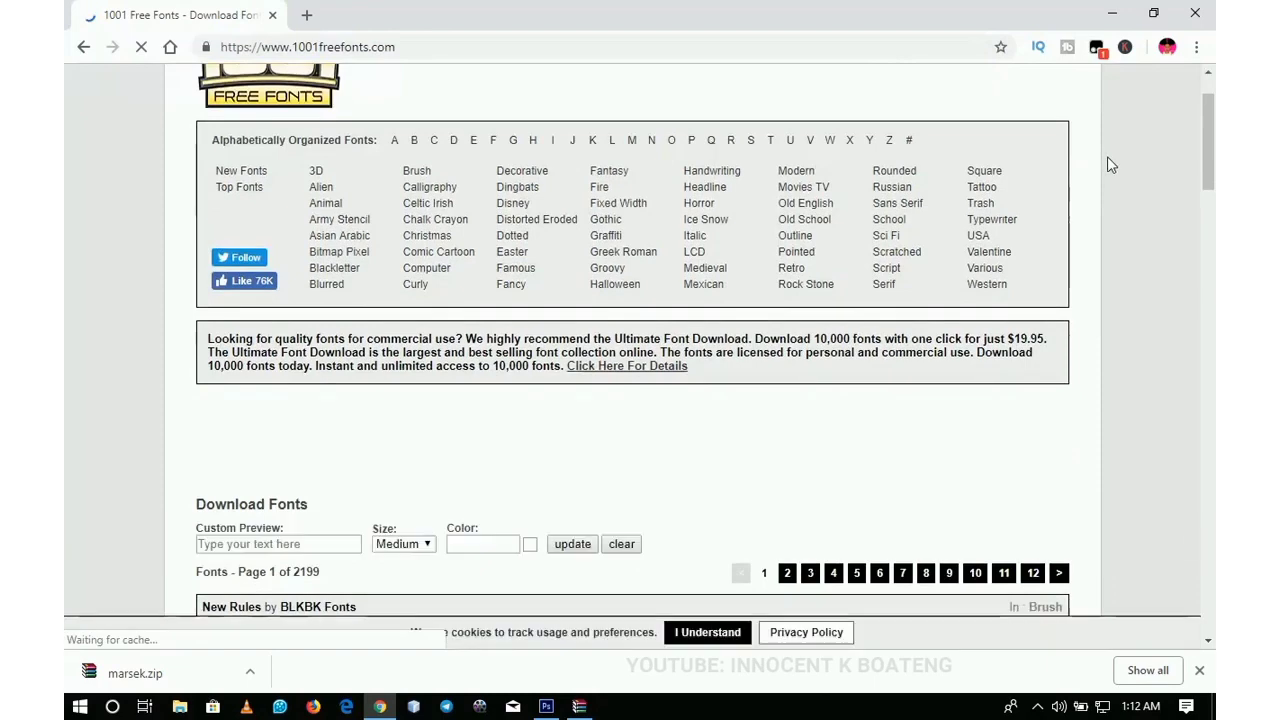
scroll("down", 3)
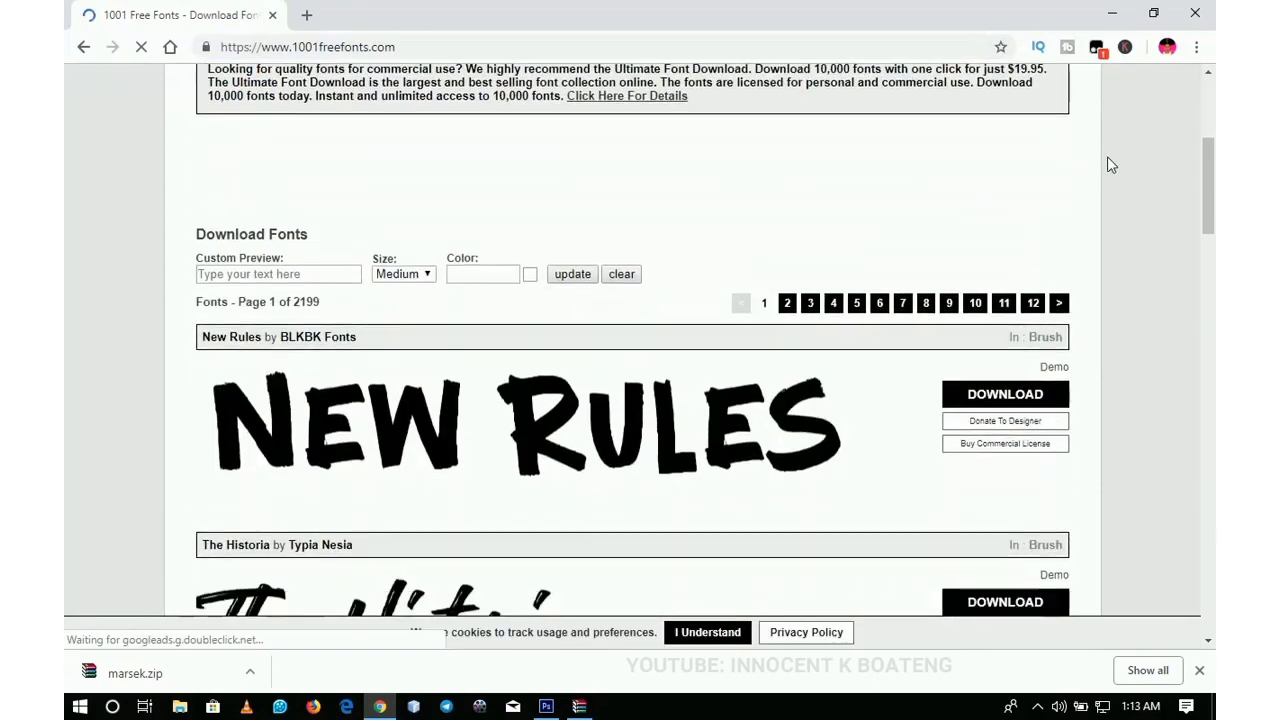
scroll("down", 3)
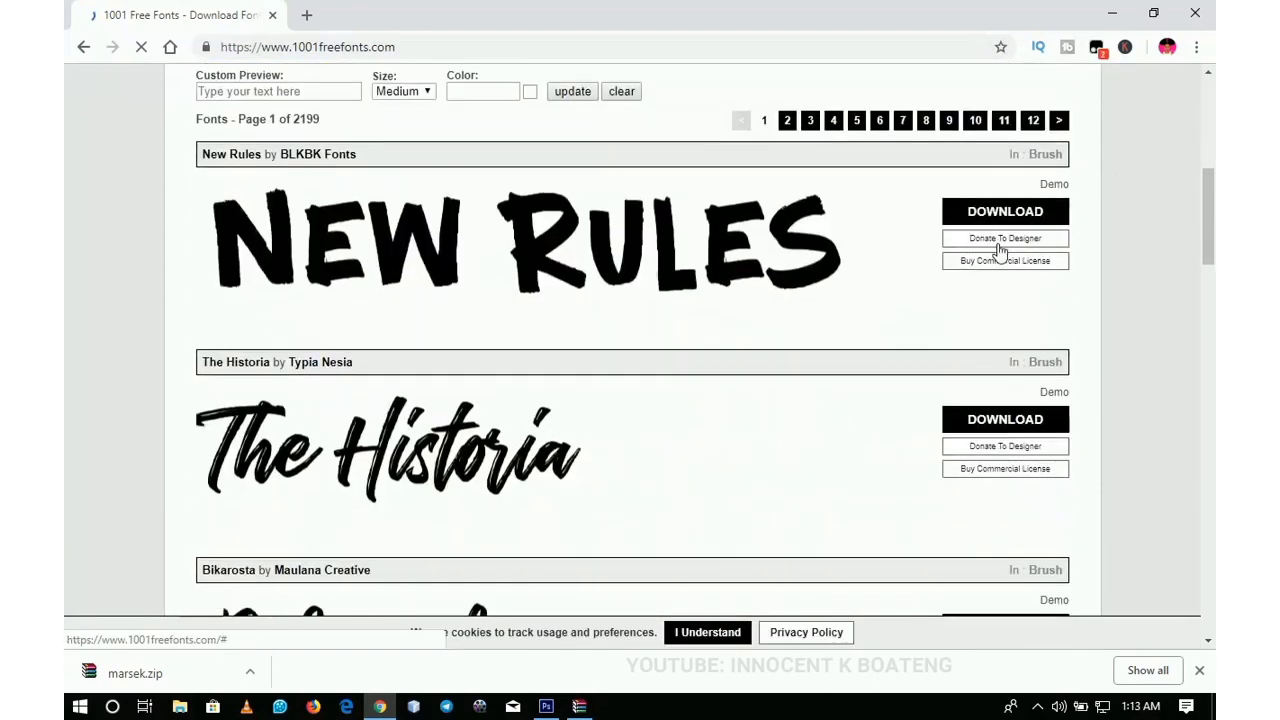
scroll("down", 3)
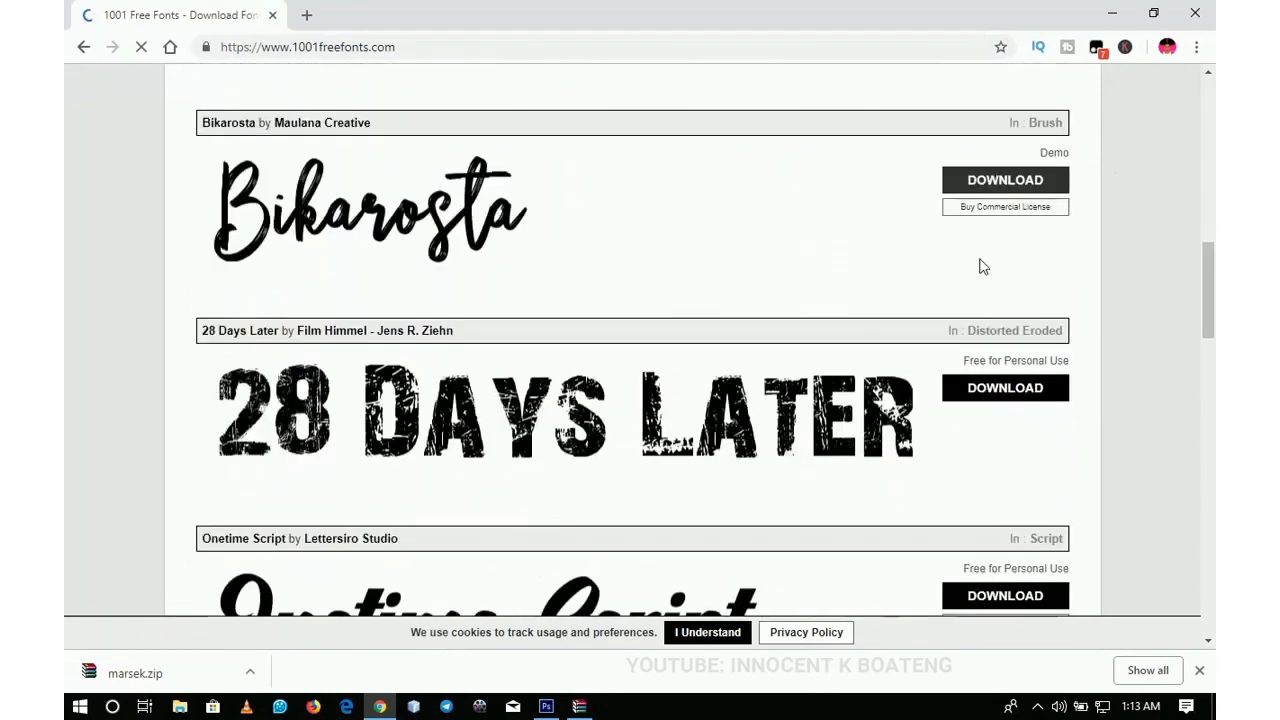
scroll("down", 3)
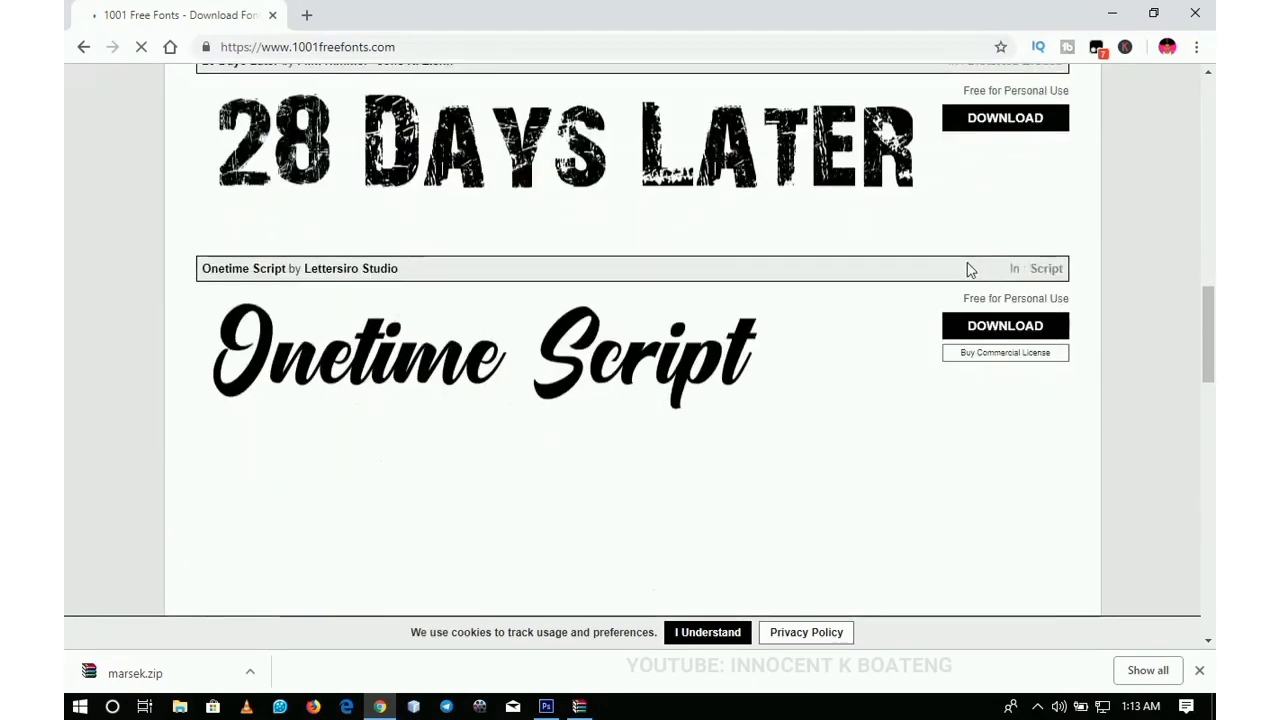
Step: Scroll the page 1 font listing down to the numbered page links (1 of 2199)
left_click(1004, 325)
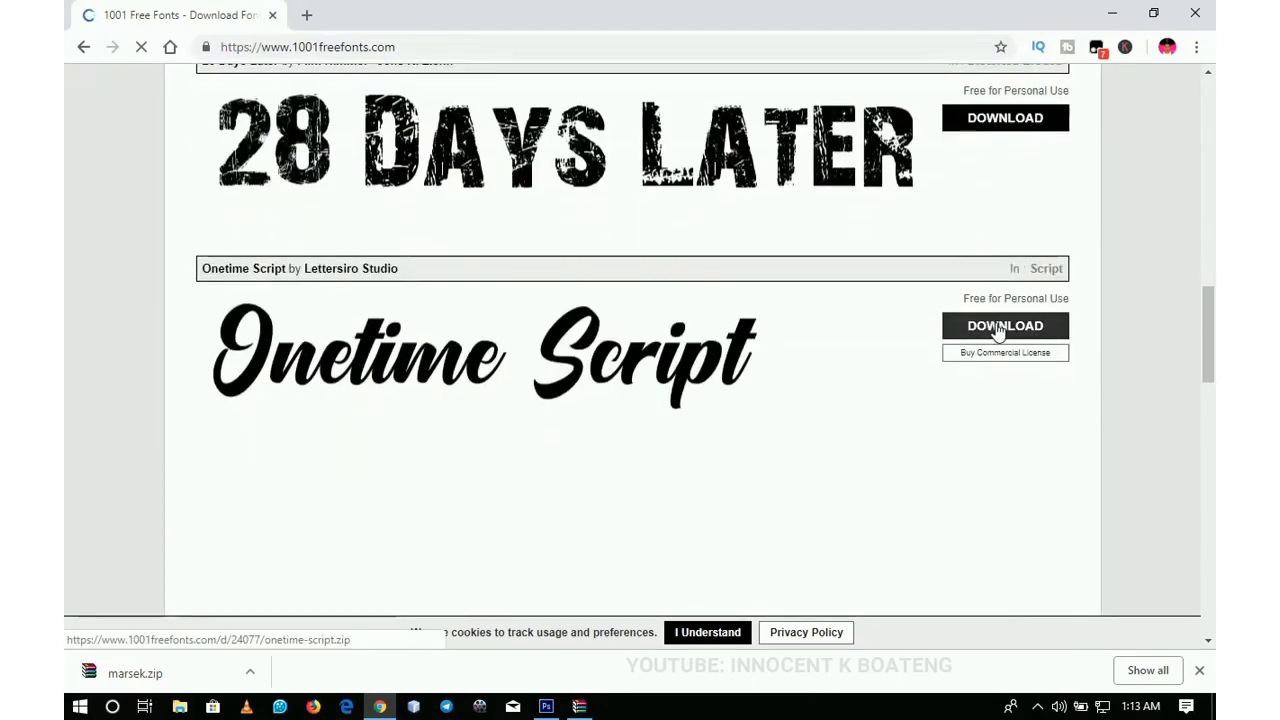
scroll("down", 3)
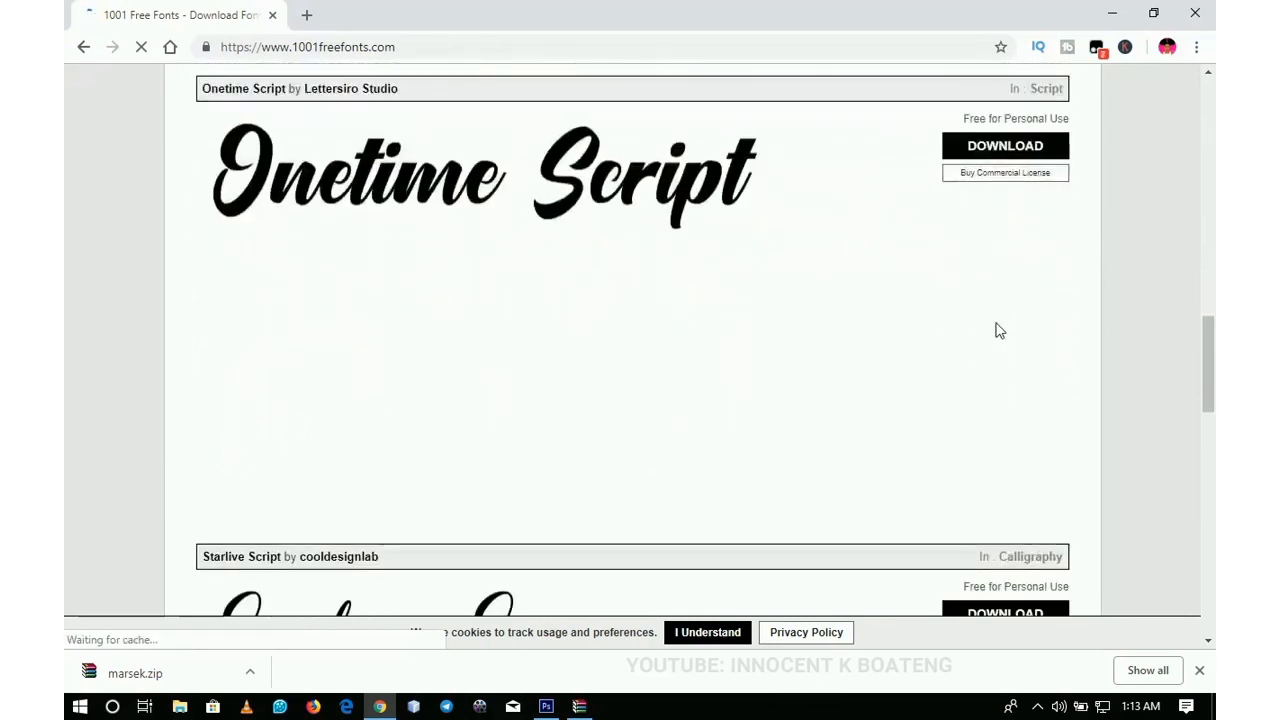
scroll("down", 3)
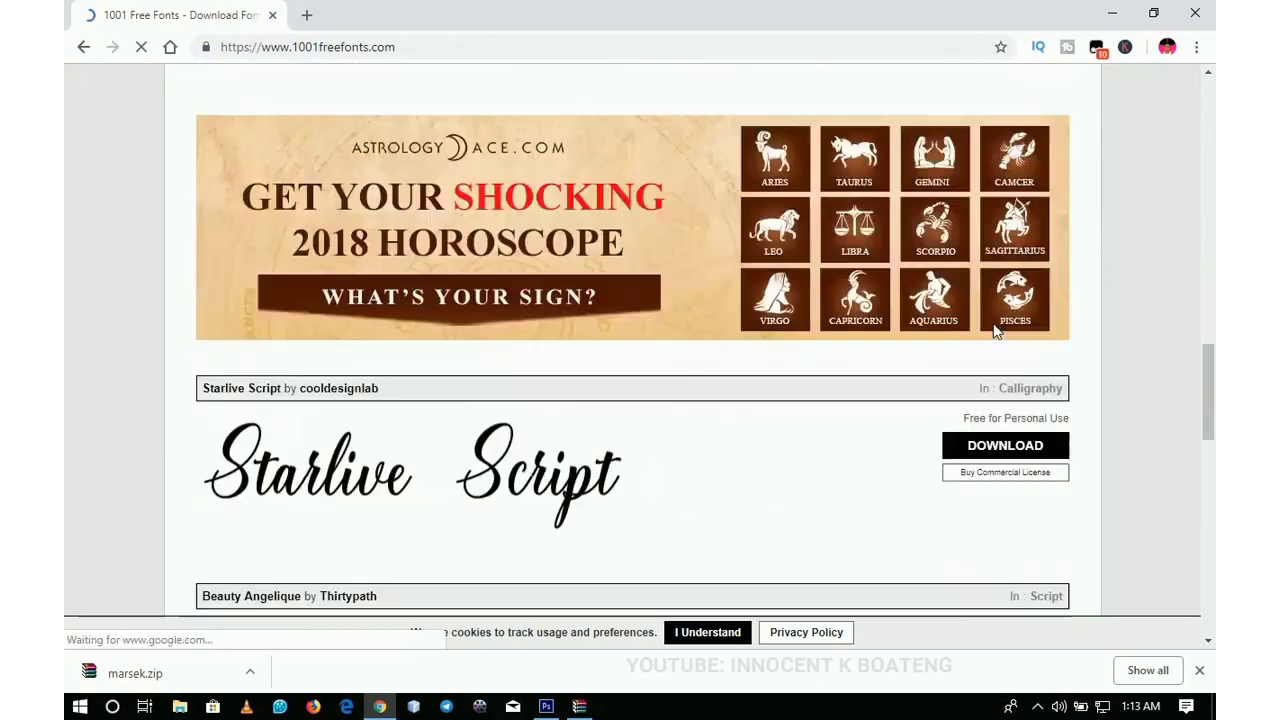
scroll("down", 3)
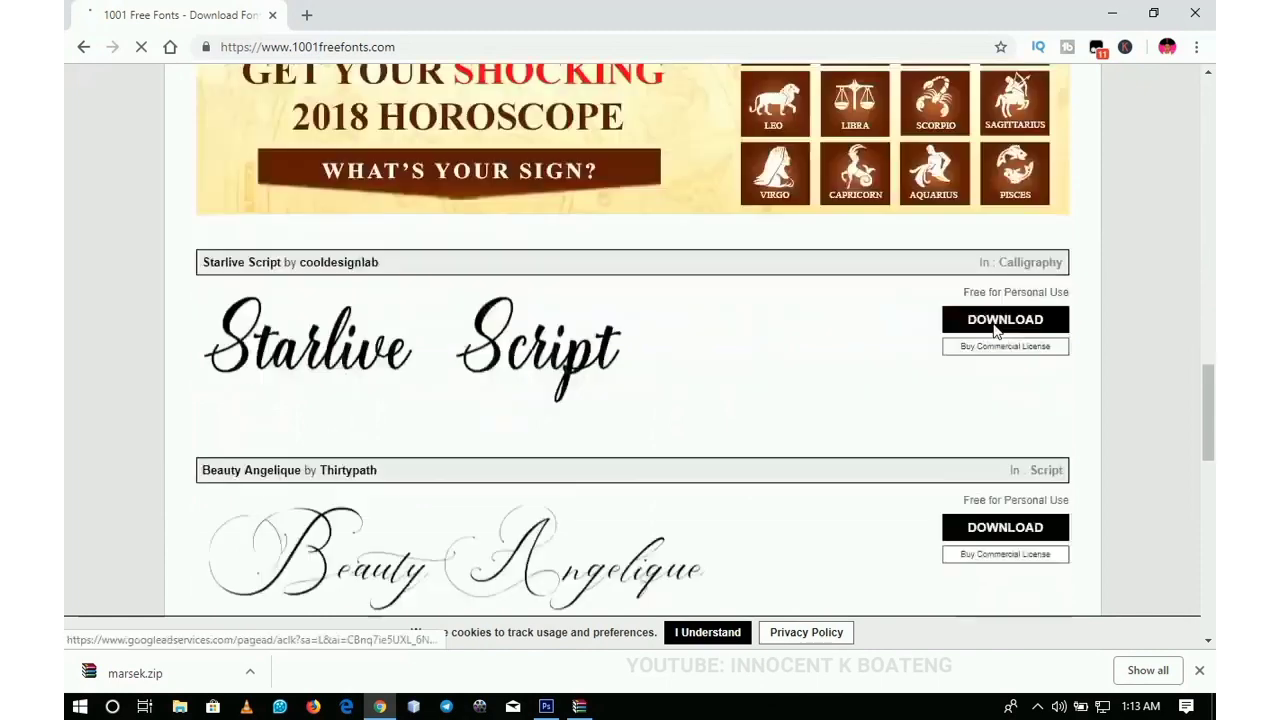
scroll("down", 3)
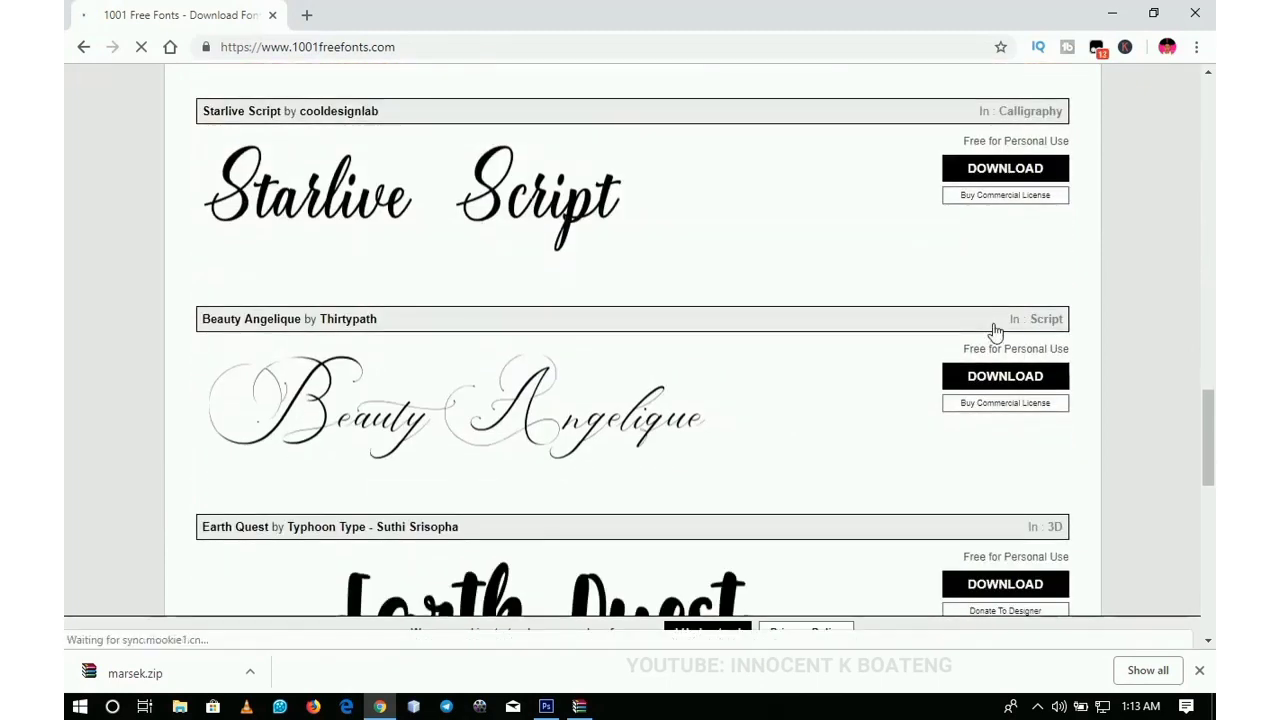
scroll("down", 3)
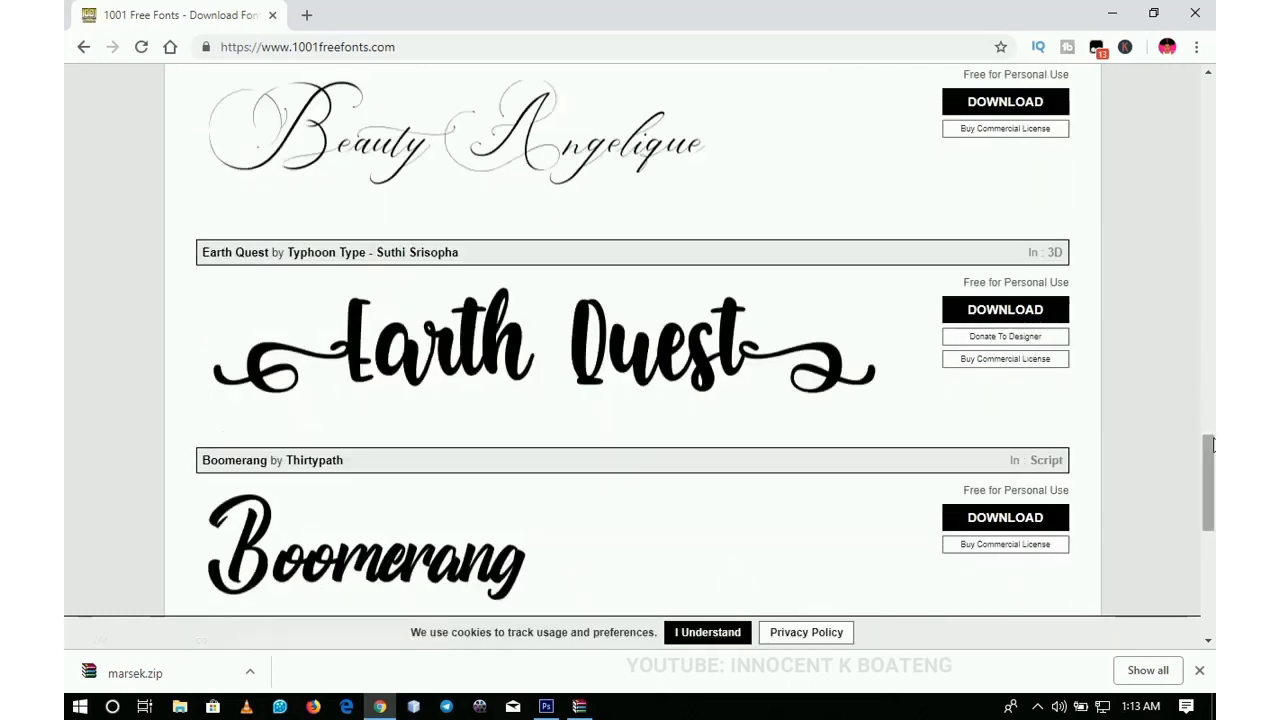
scroll("down", 3)
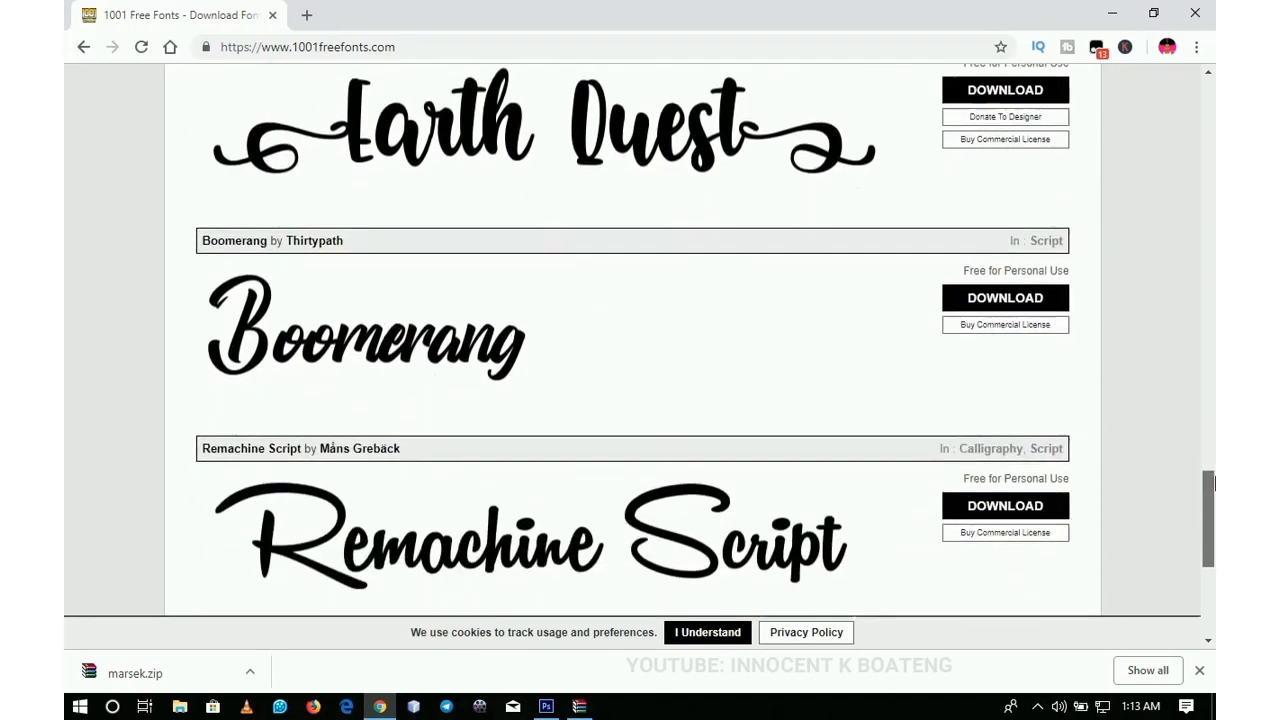
scroll("down", 3)
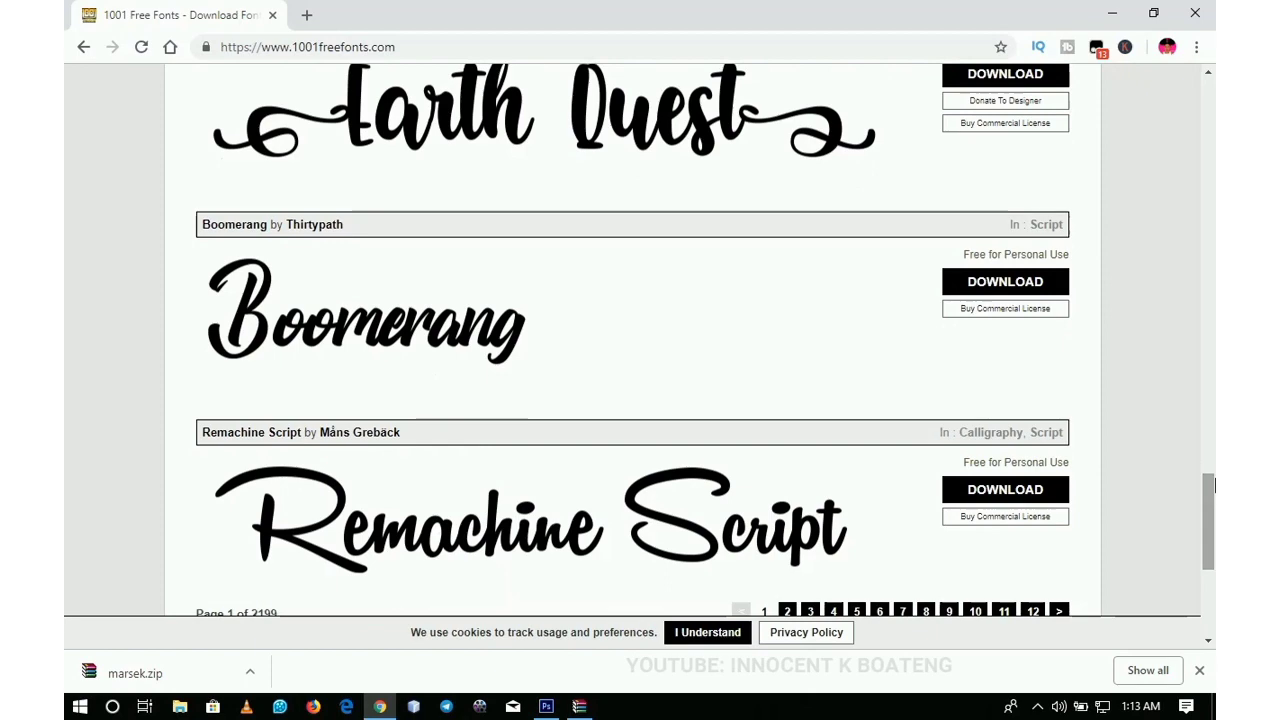
scroll("down", 3)
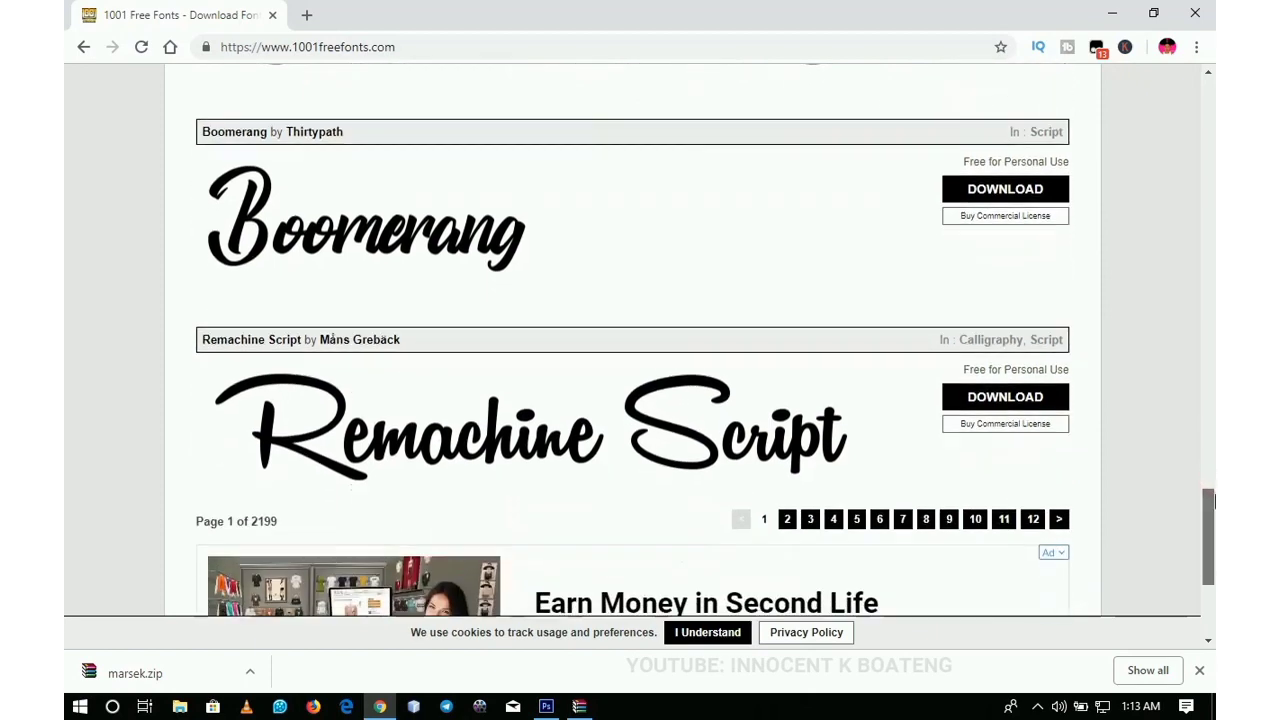